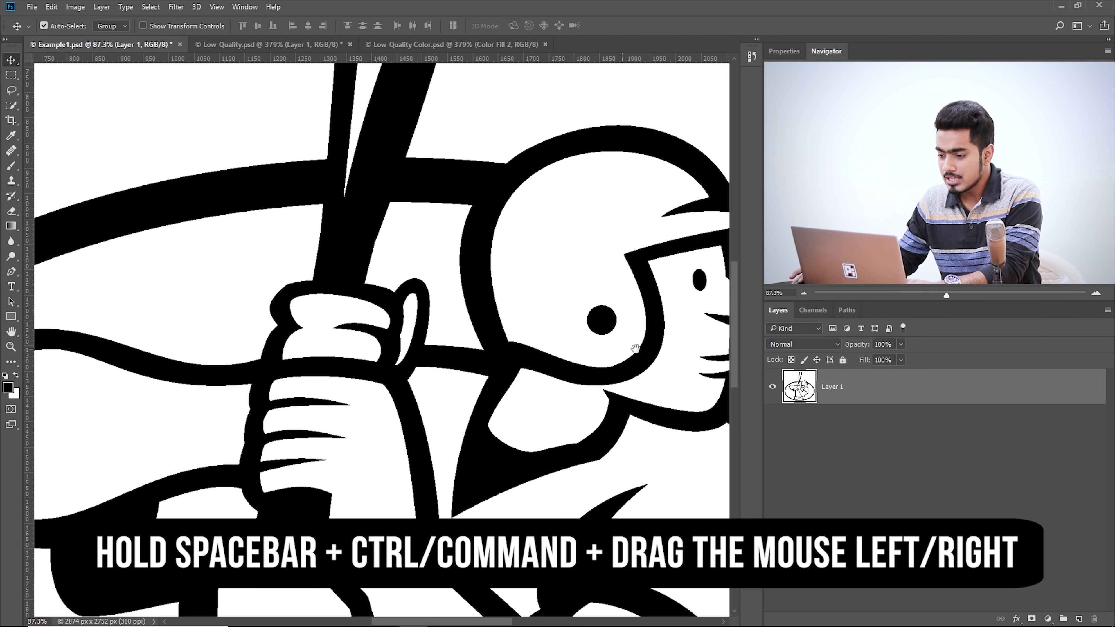
Step: Fit the logo on screen and switch to the Low Quality document, checking the fill layer list
drag(633, 349, 407, 315)
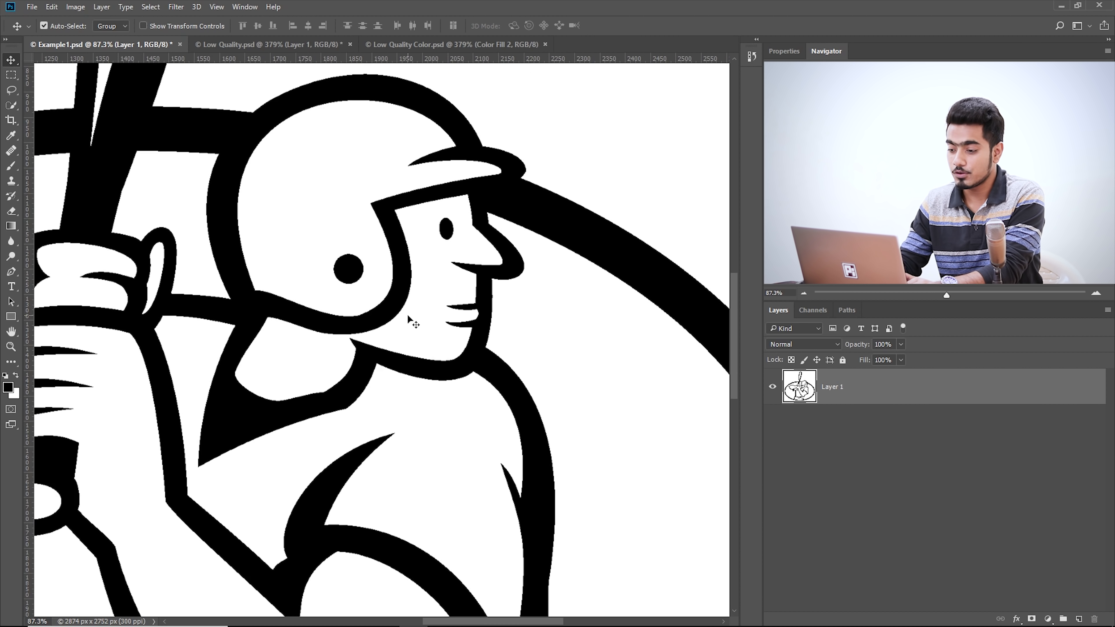
key(Ctrl+0)
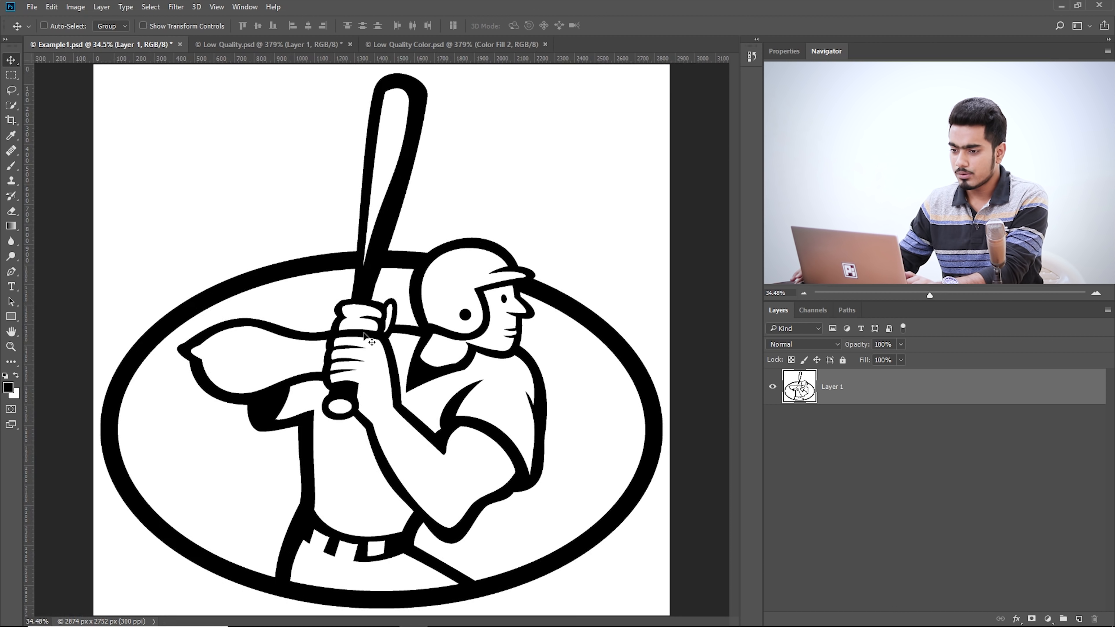
click(255, 44)
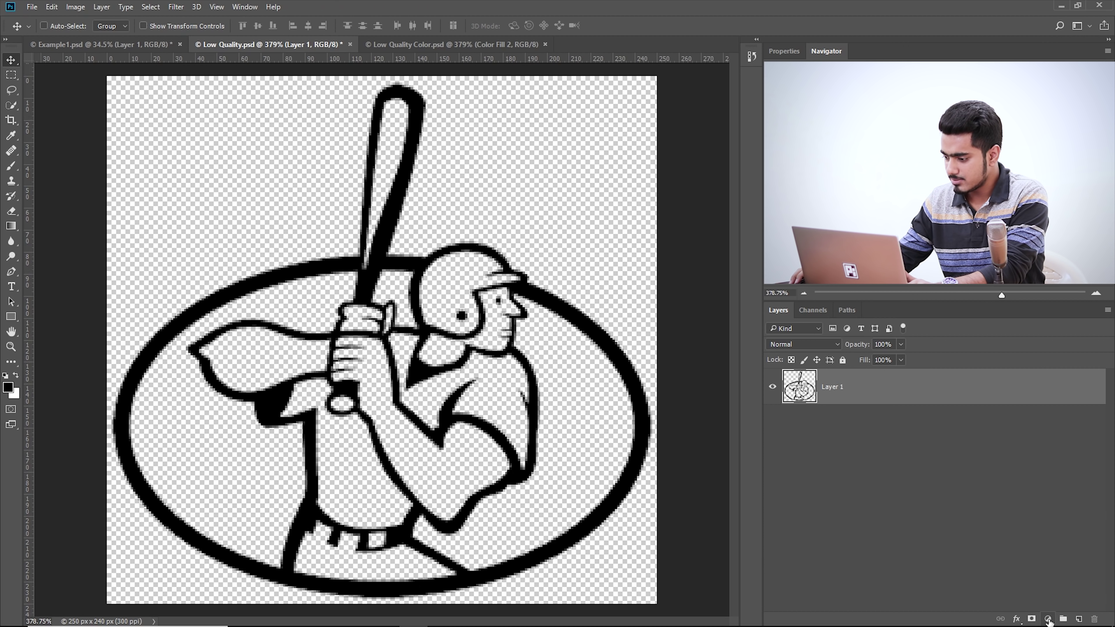
click(1051, 619)
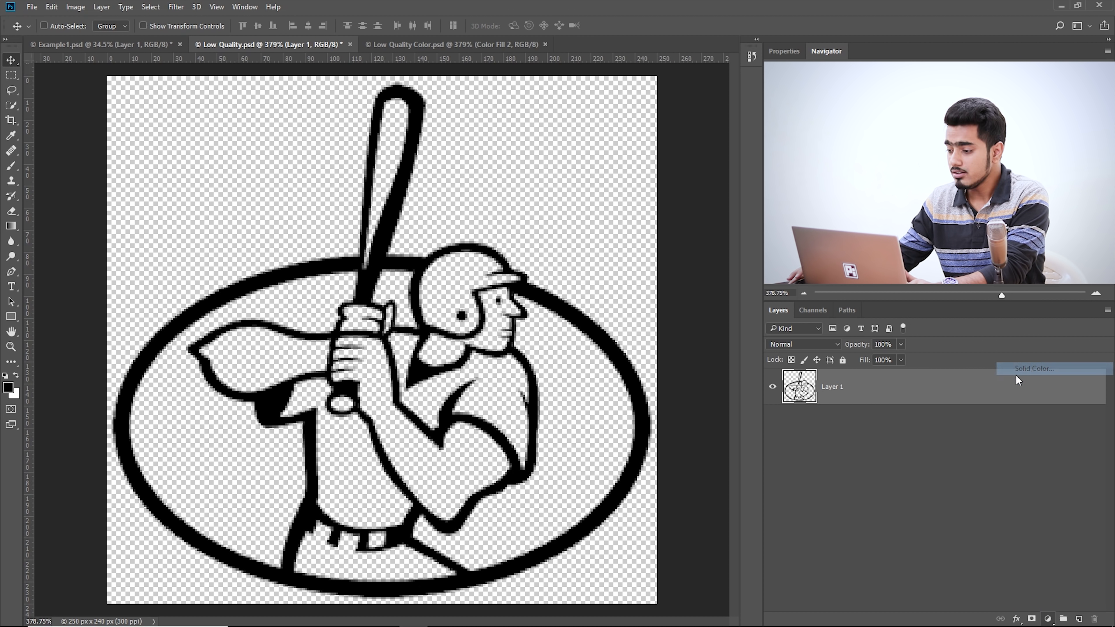
click(1034, 369)
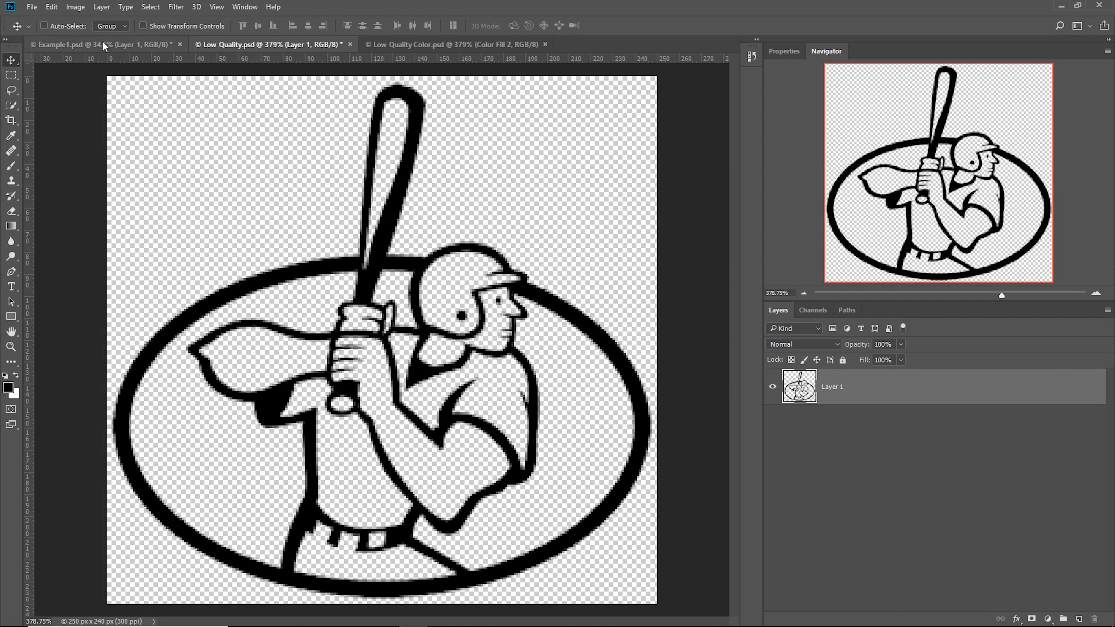
Step: Convert the low-quality logo layer into a white-filled Background via Layer > New
click(102, 7)
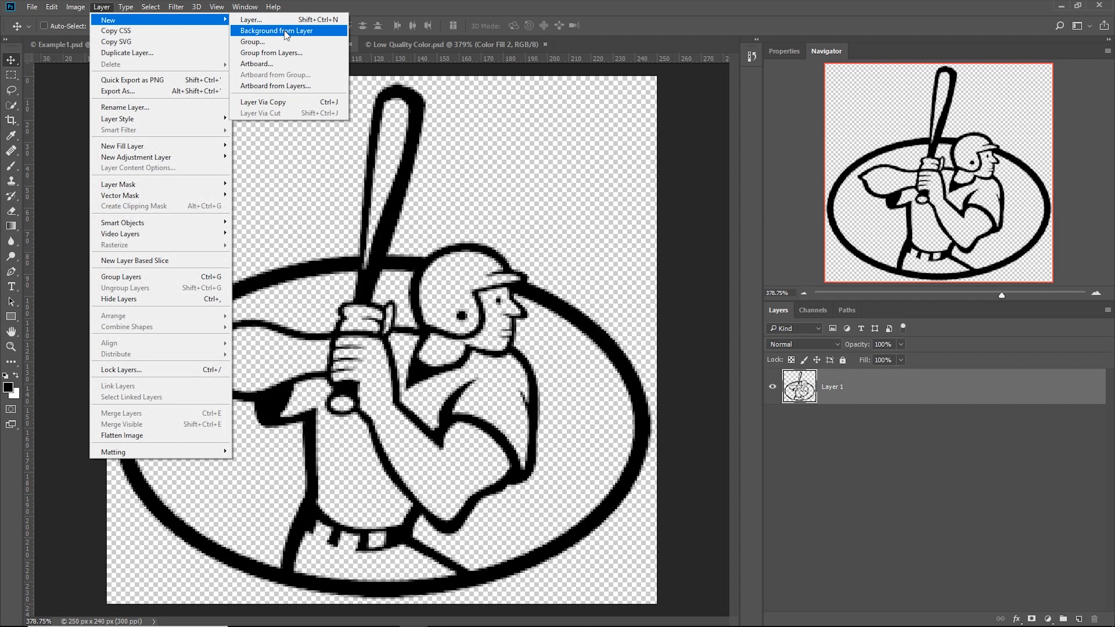
click(285, 31)
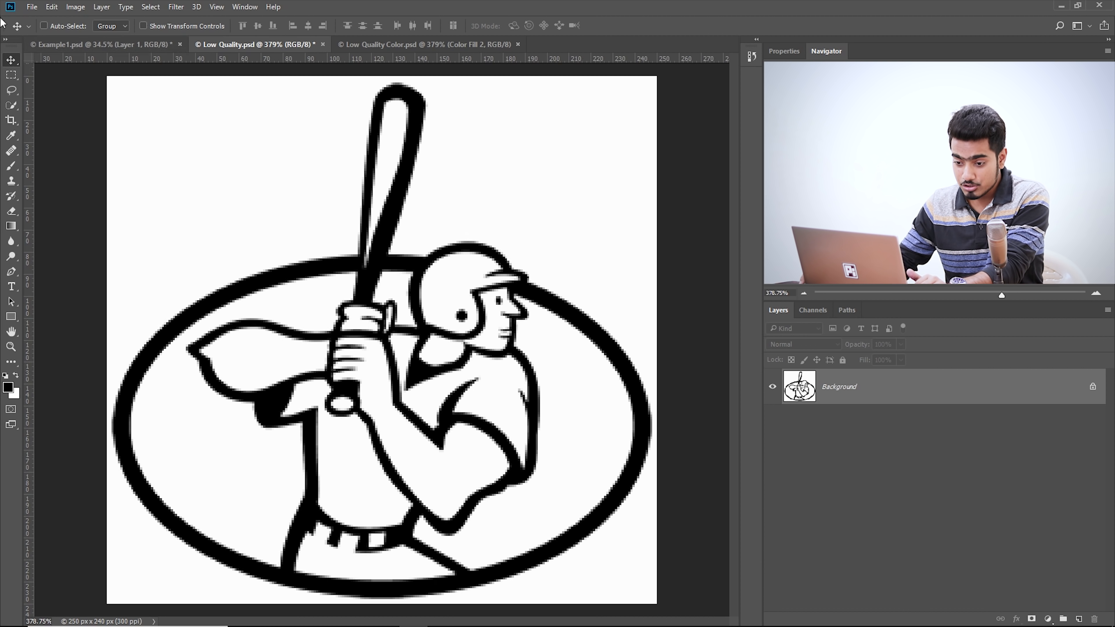
mouse_move(17, 395)
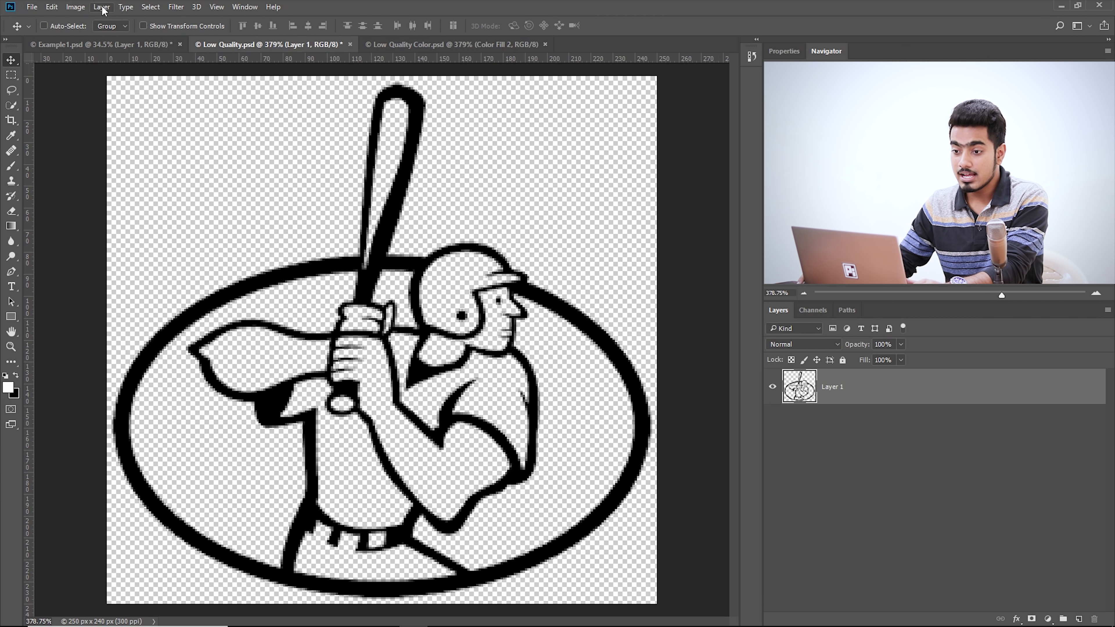
click(101, 7)
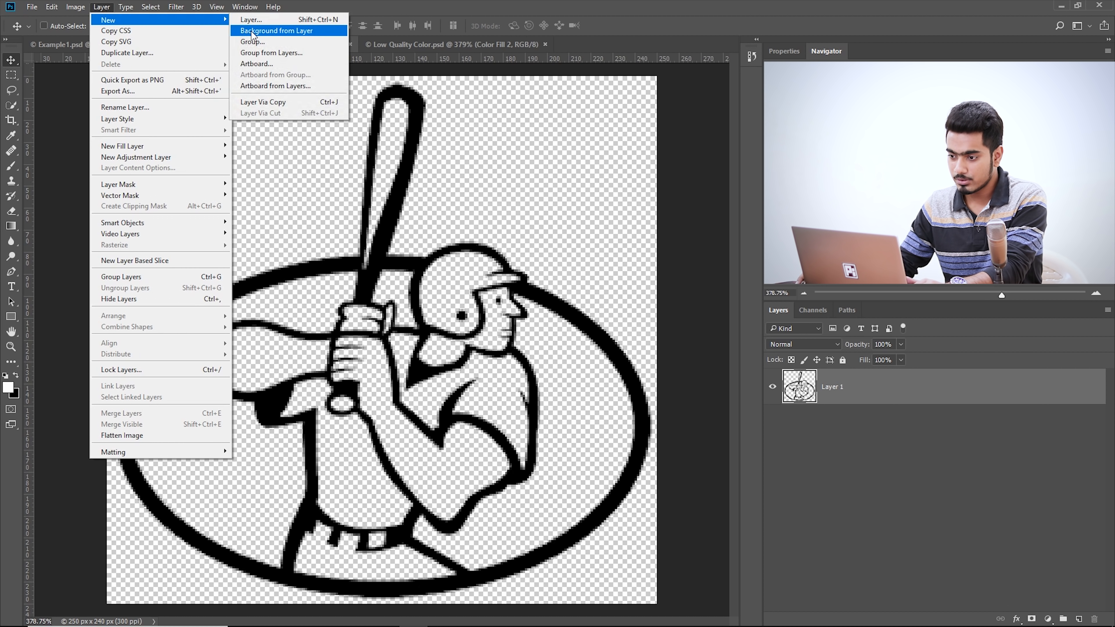
click(276, 31)
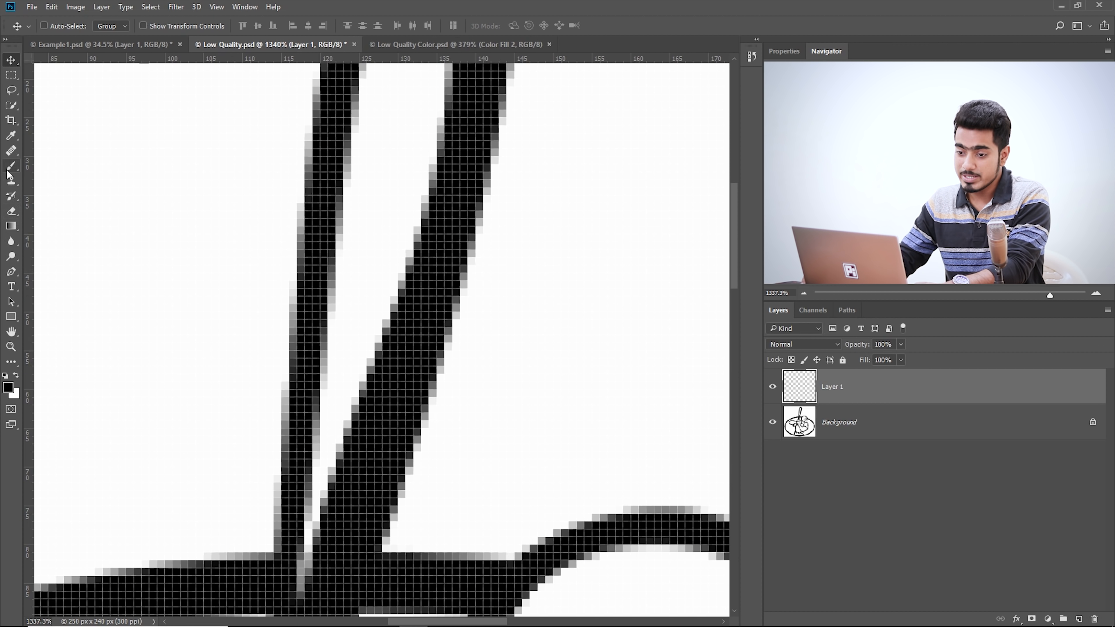
click(11, 166)
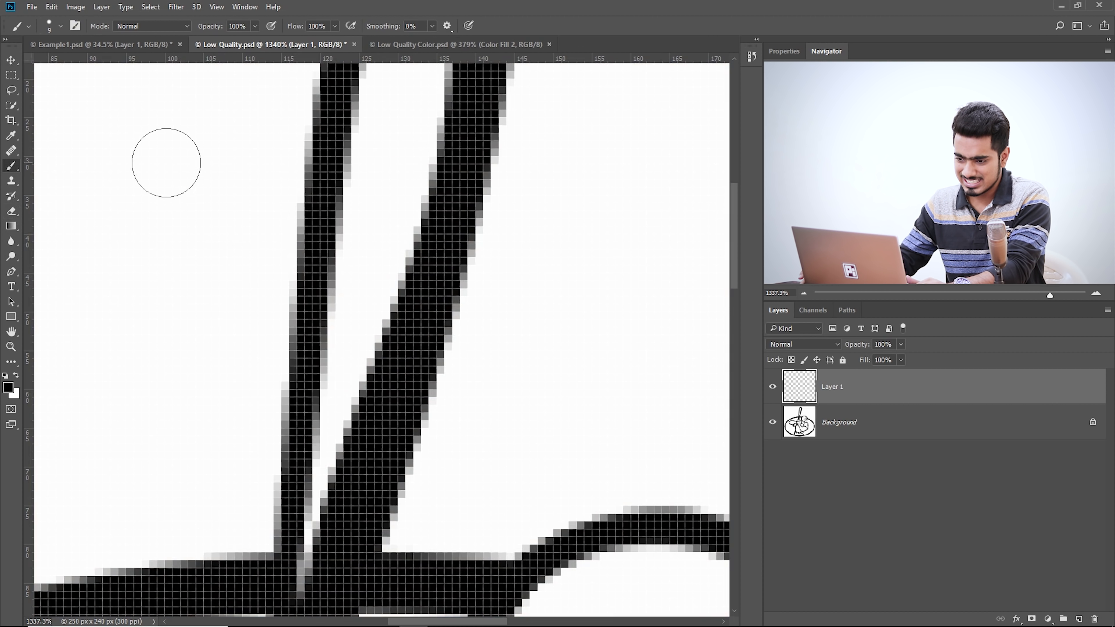
drag(167, 162, 175, 333)
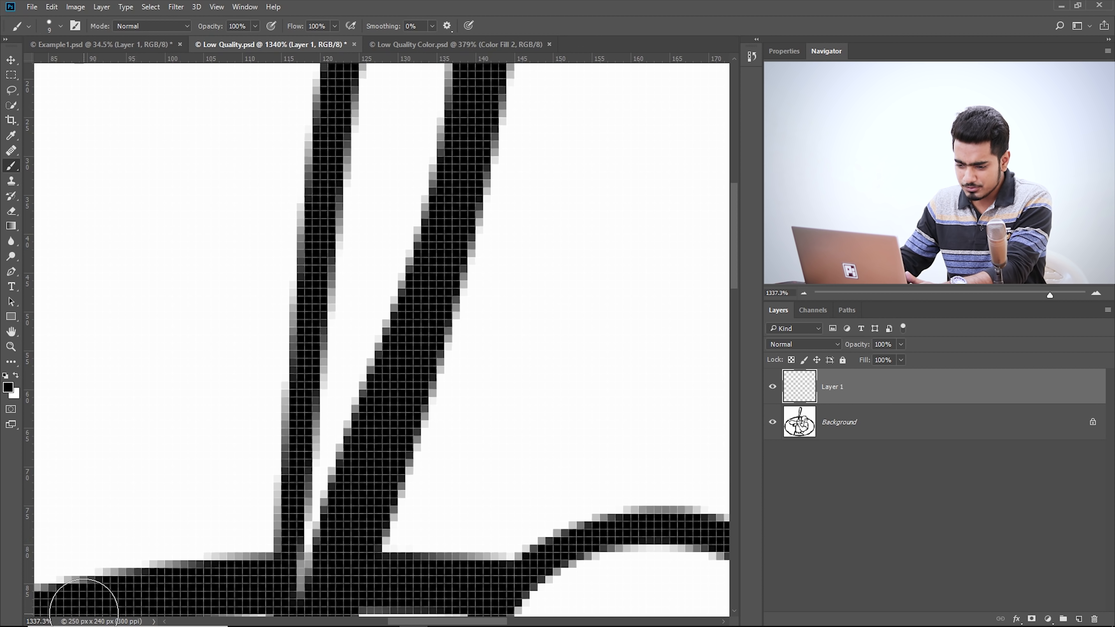
mouse_move(153, 591)
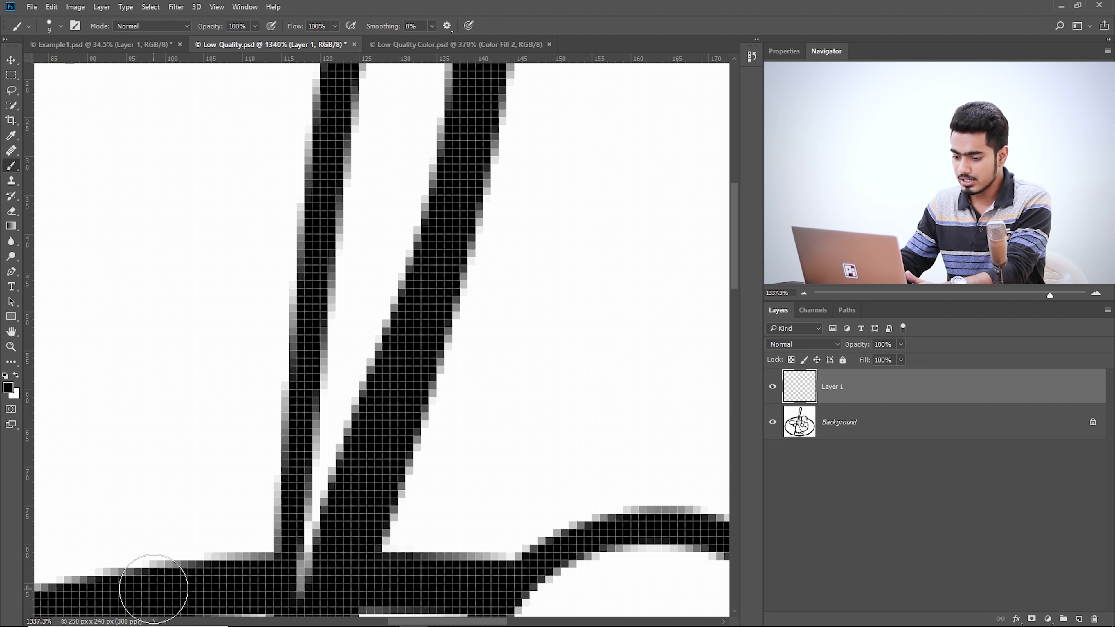
click(149, 621)
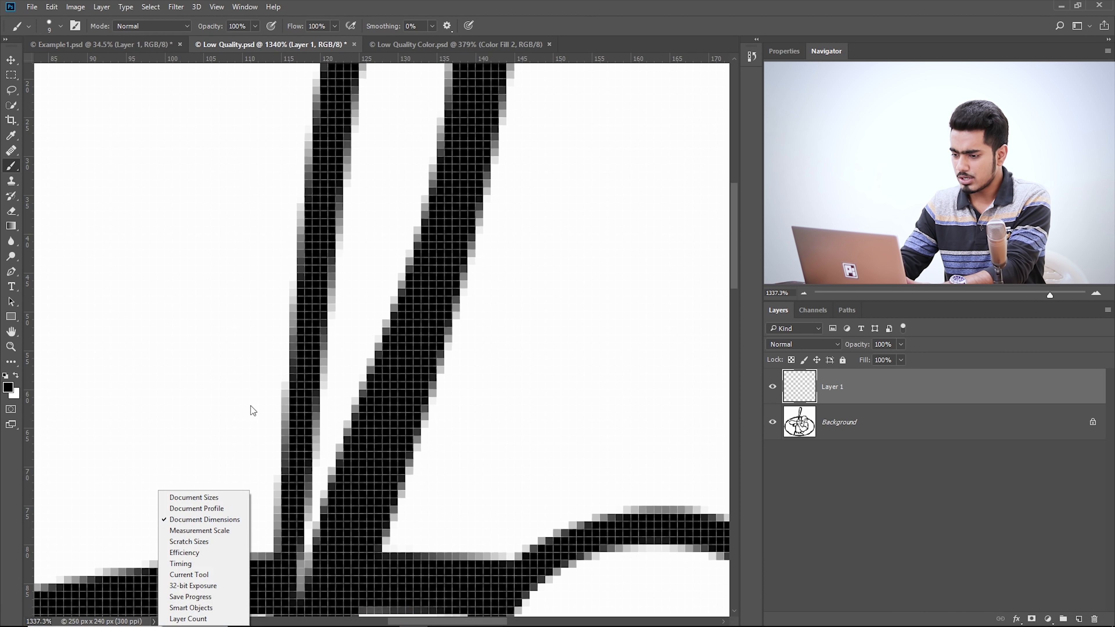
click(944, 387)
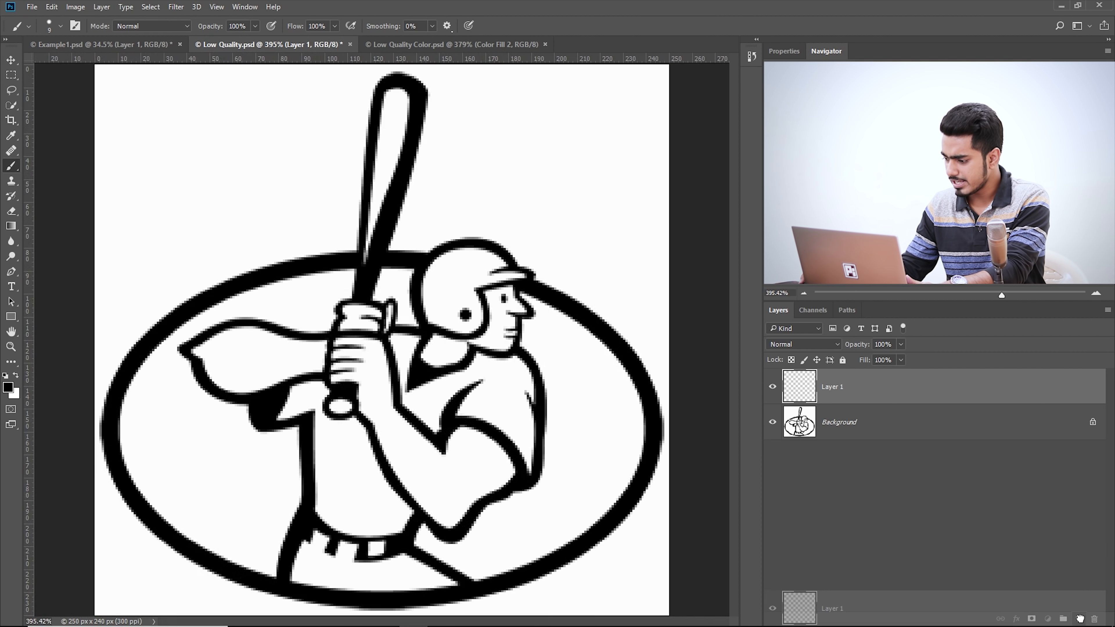
Step: Resize the image to 2000 × 1920 pixels with width and height linked
click(75, 7)
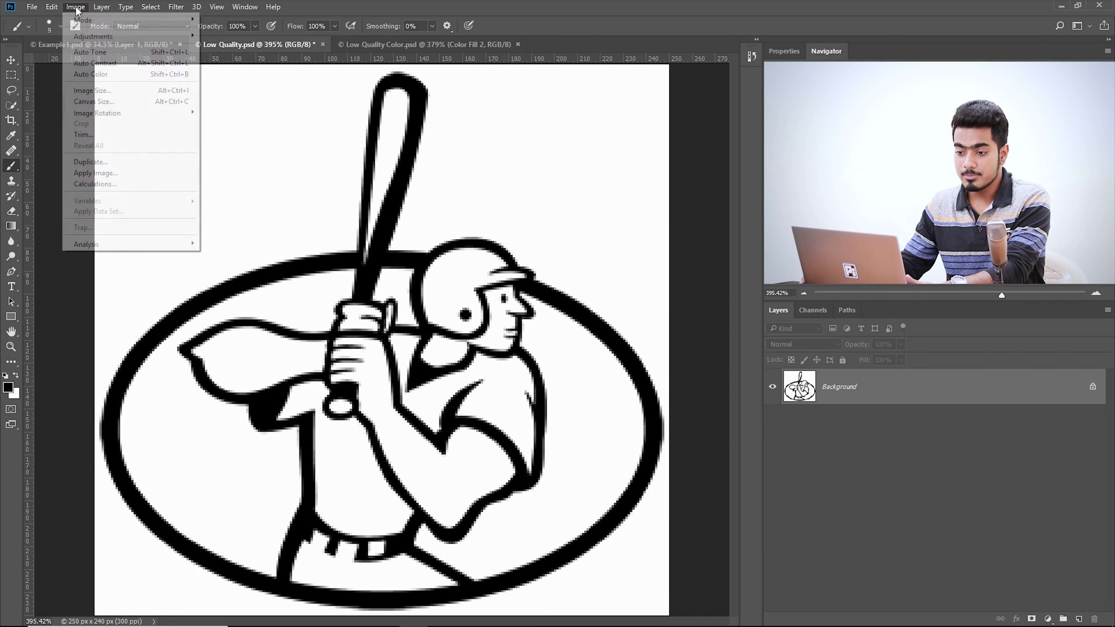
click(92, 90)
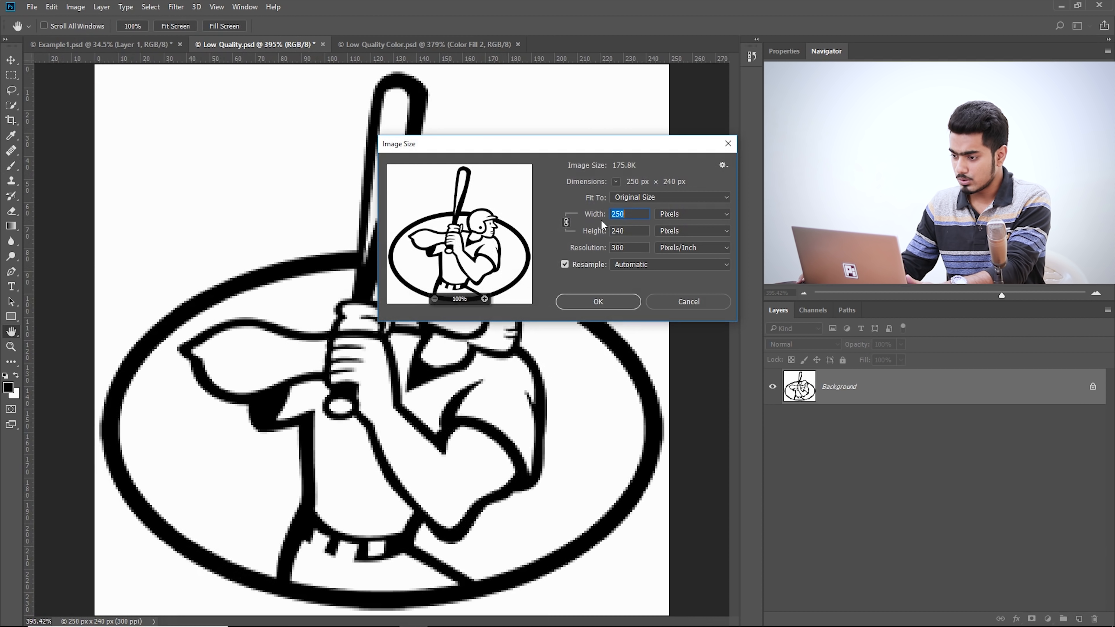
mouse_move(633, 214)
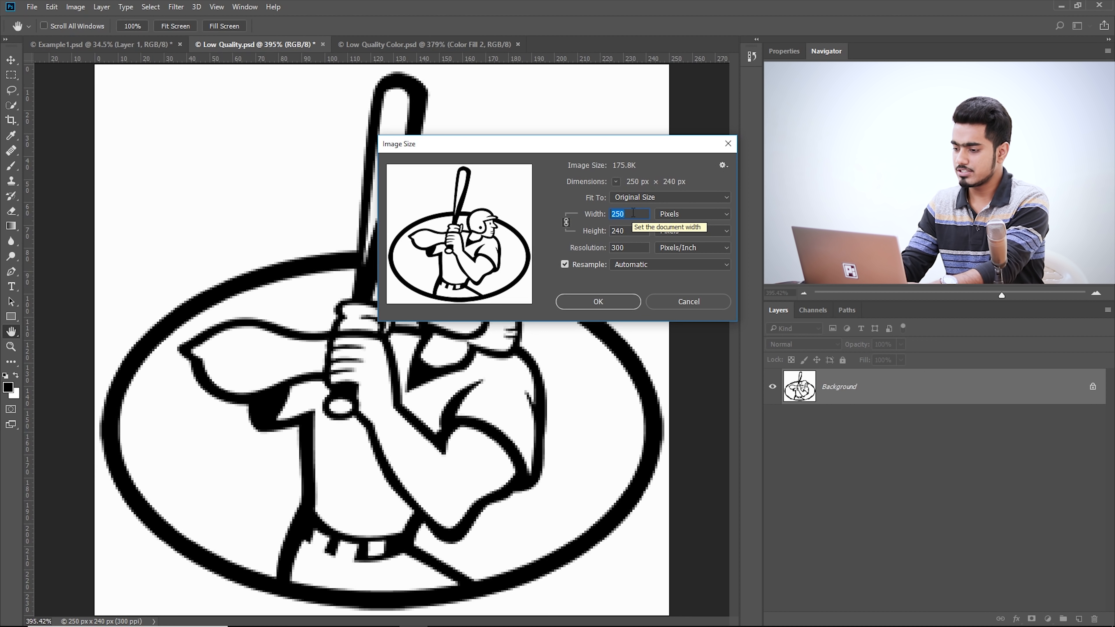
text(2000)
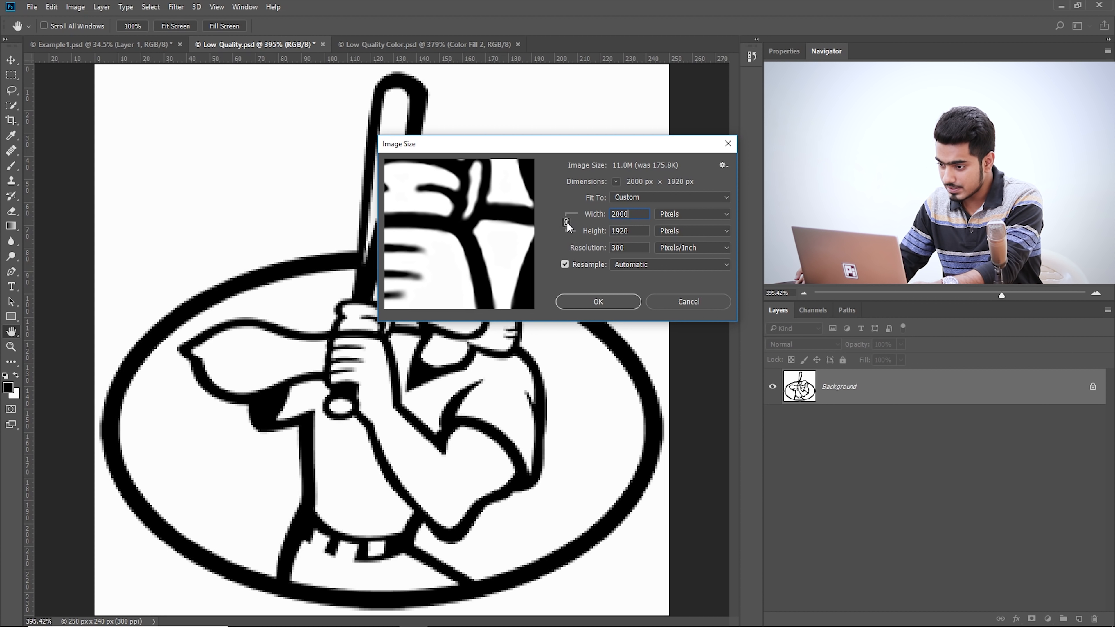
click(669, 197)
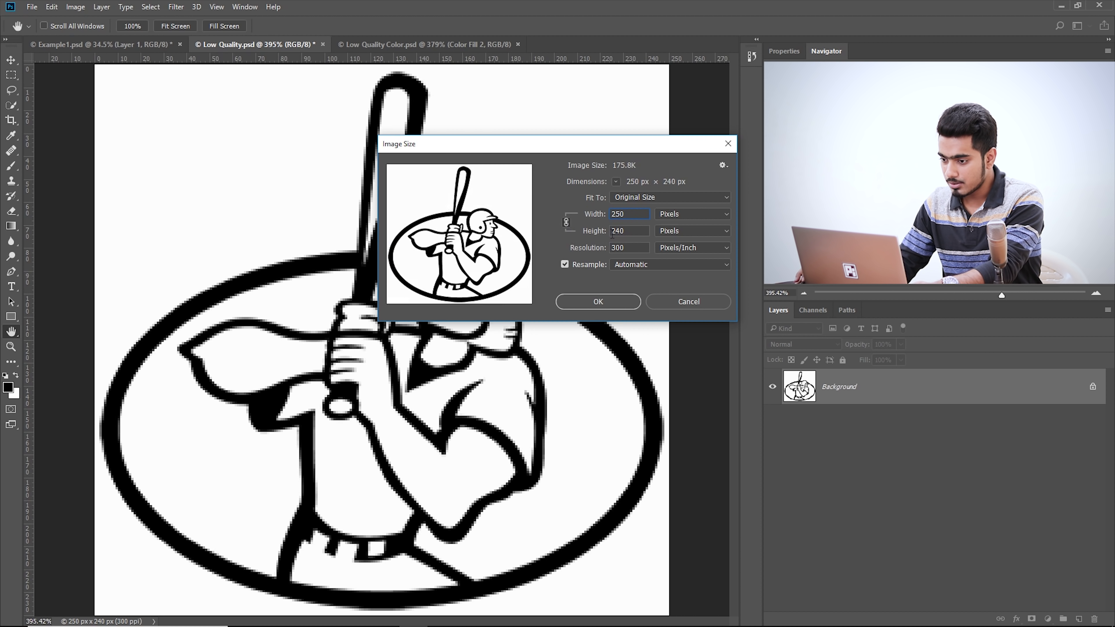
text(2000)
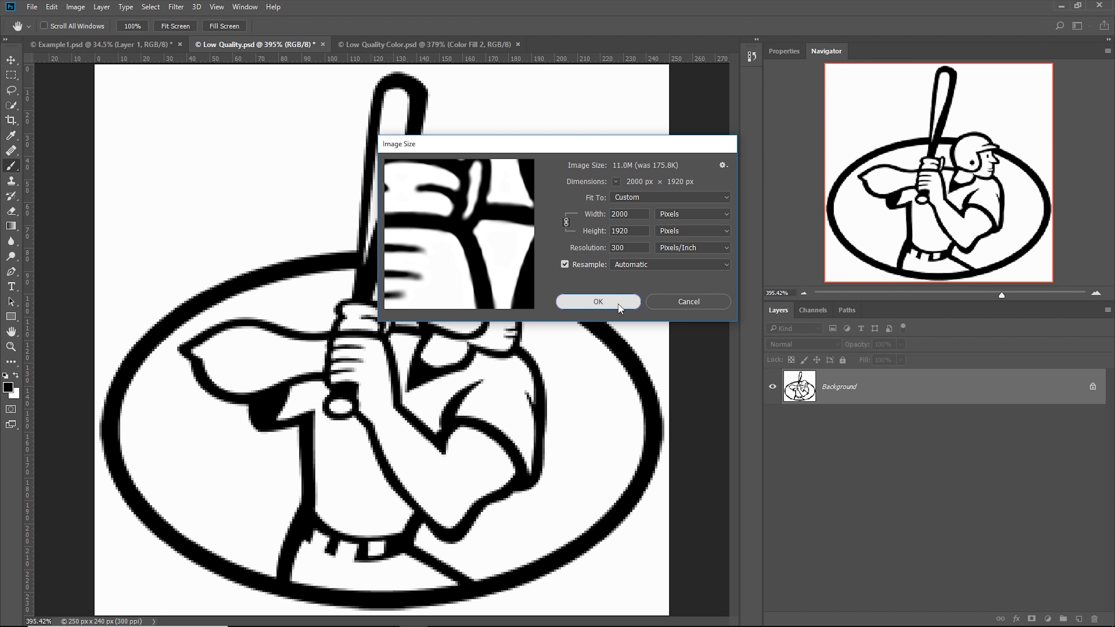
click(598, 302)
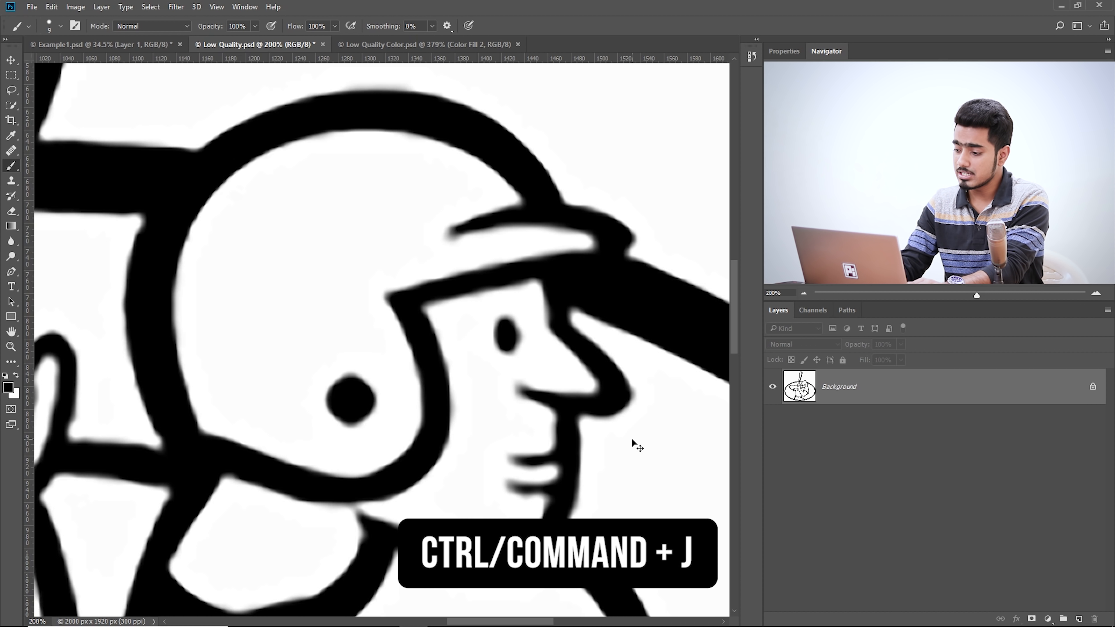
Step: Duplicate the logo layer with Ctrl+J and start a Gaussian Blur, keeping the face in the preview
key(ctrl+j)
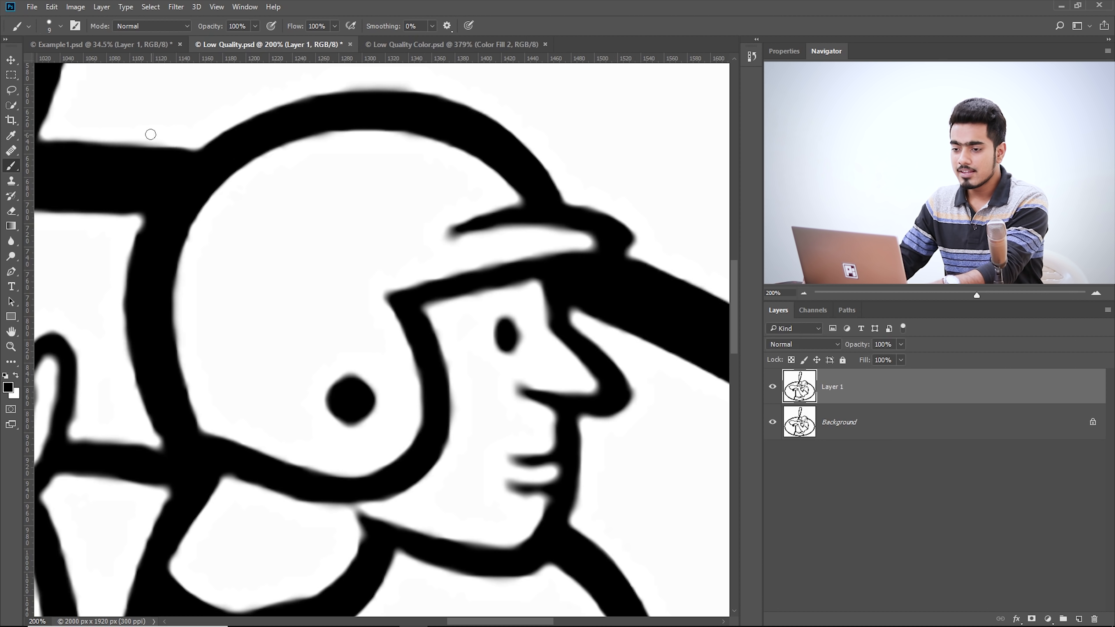
click(175, 7)
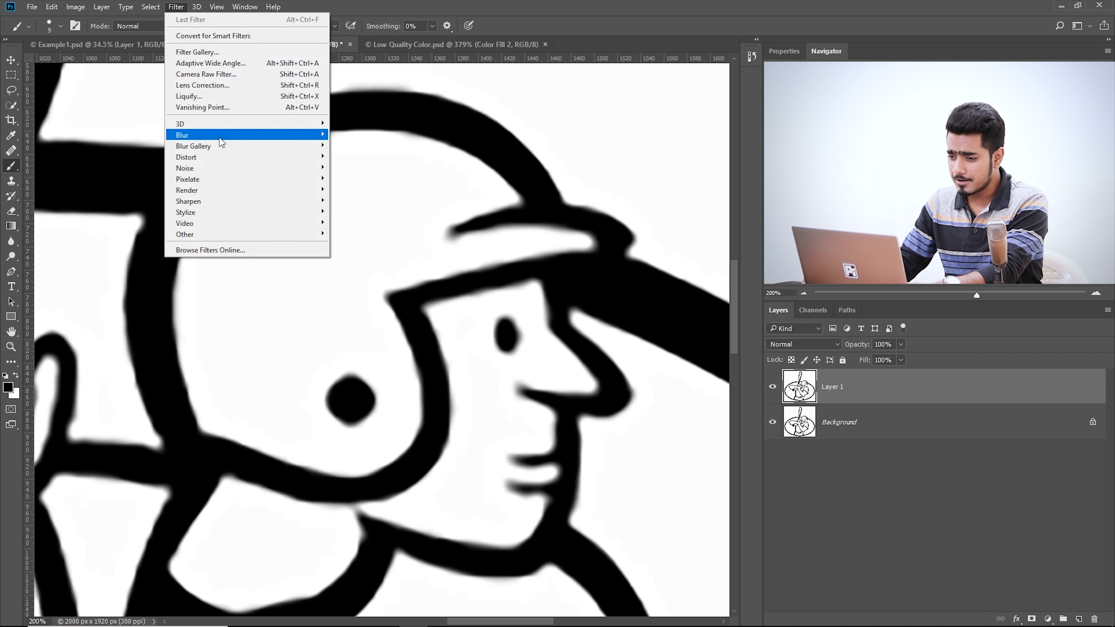
click(182, 134)
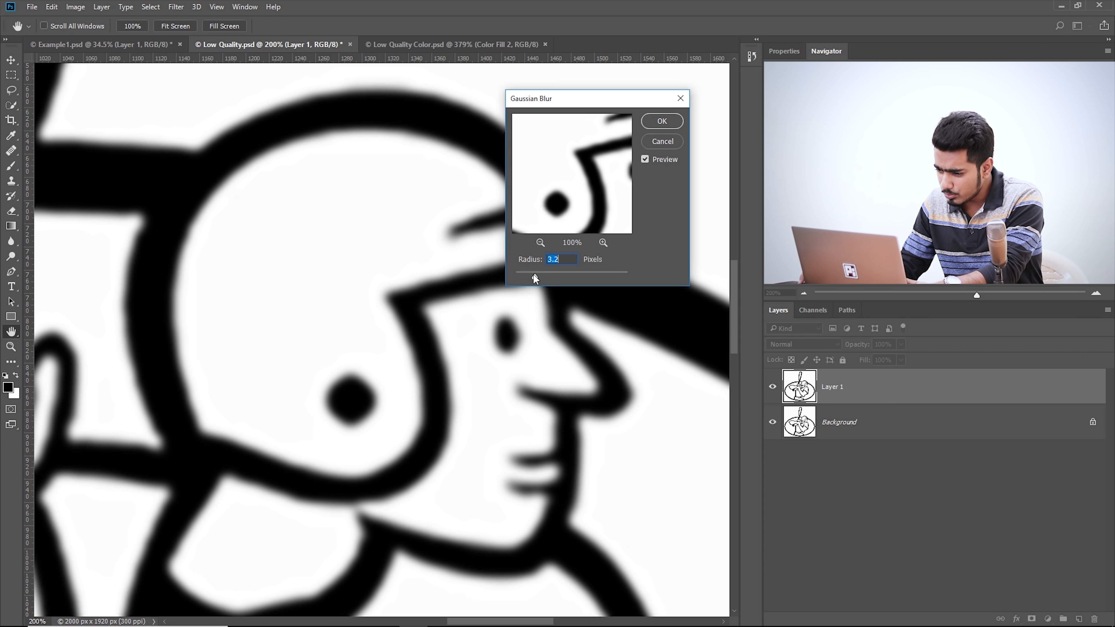
drag(535, 276, 515, 276)
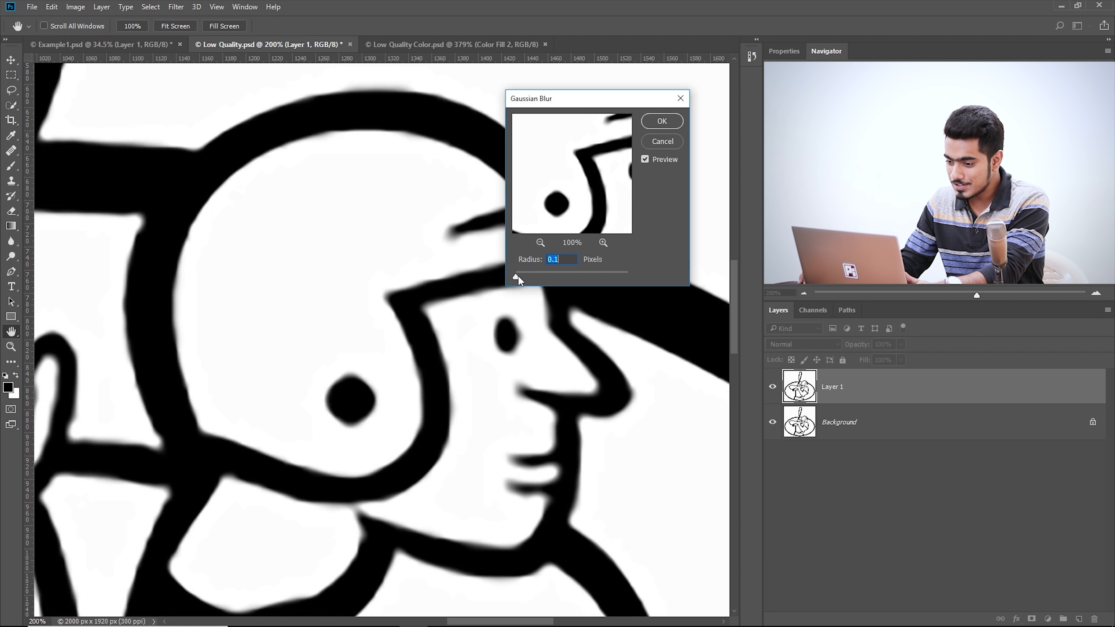
drag(596, 98, 675, 190)
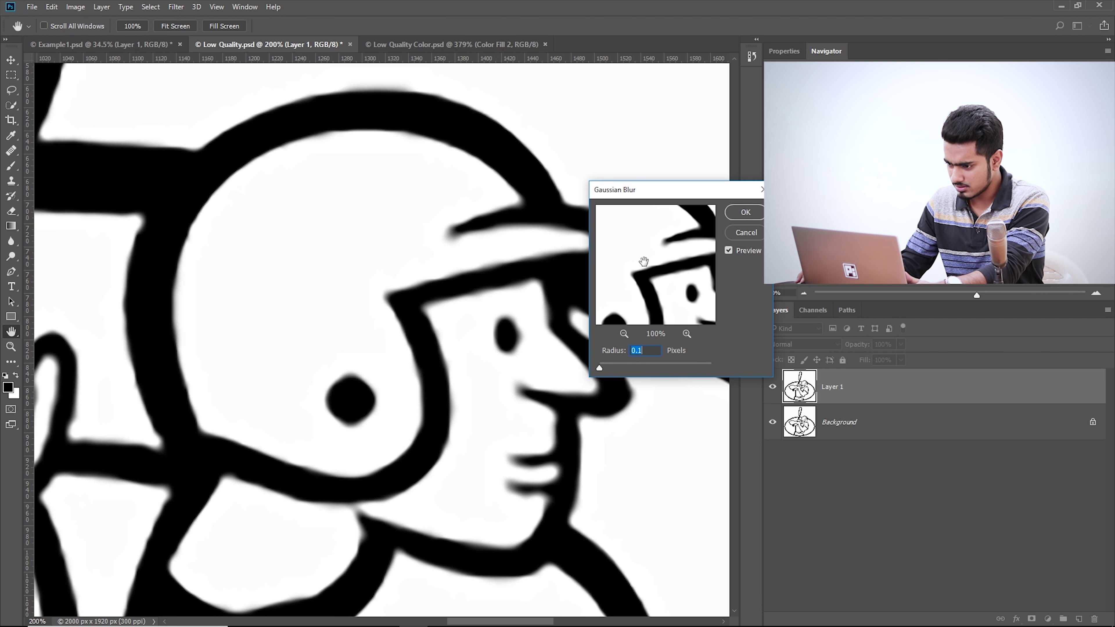
mouse_move(608, 378)
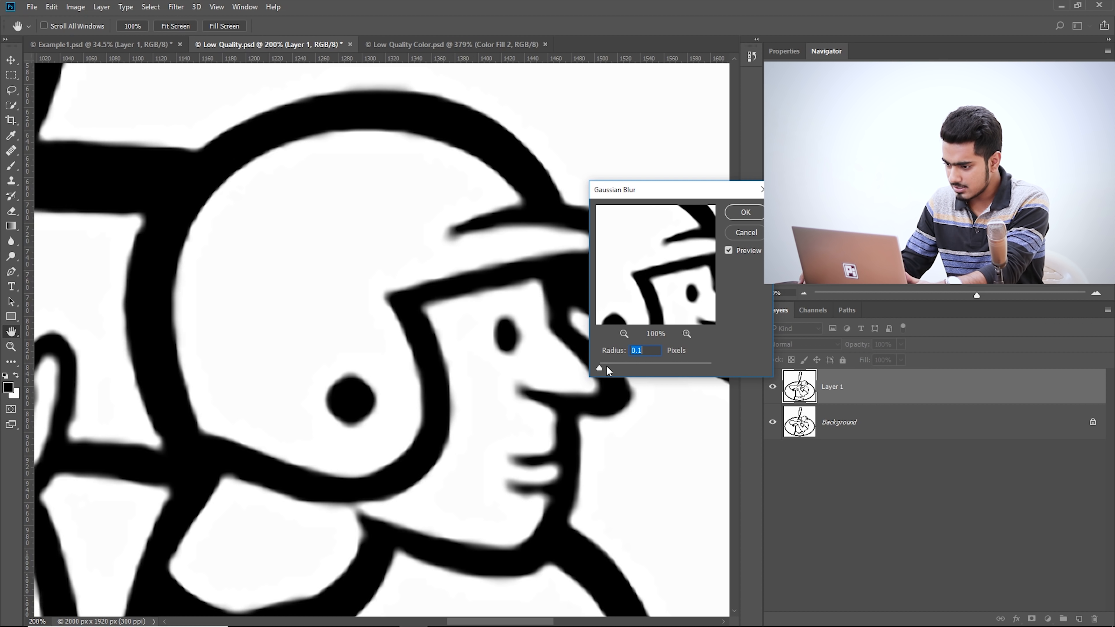
Step: Raise the Gaussian Blur radius to about 4.9 pixels on the copy
drag(600, 368, 614, 367)
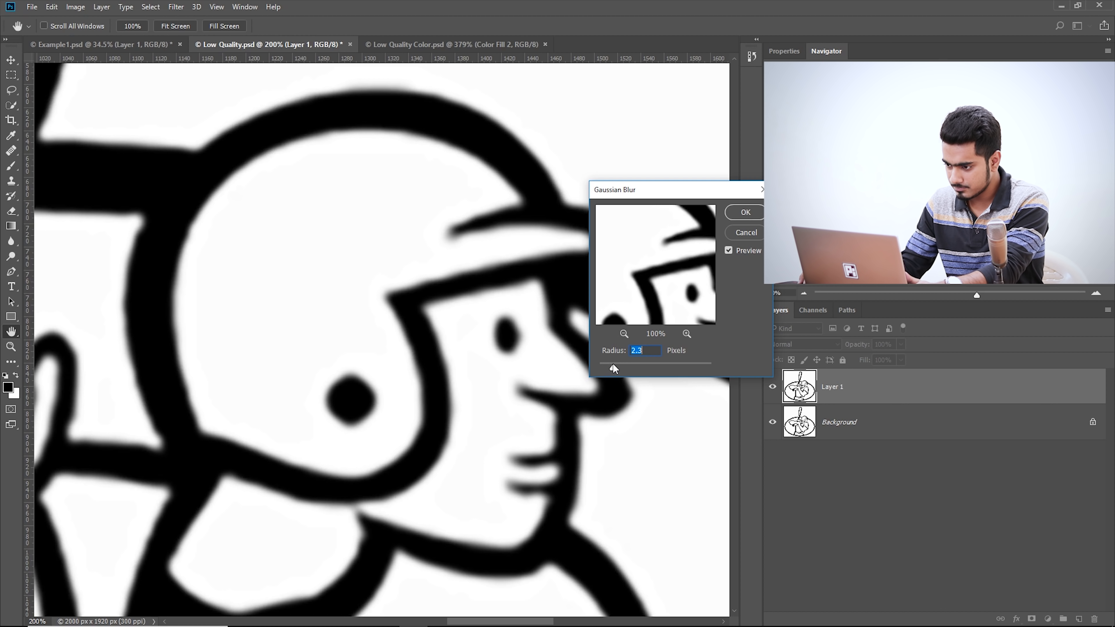
drag(614, 368, 625, 369)
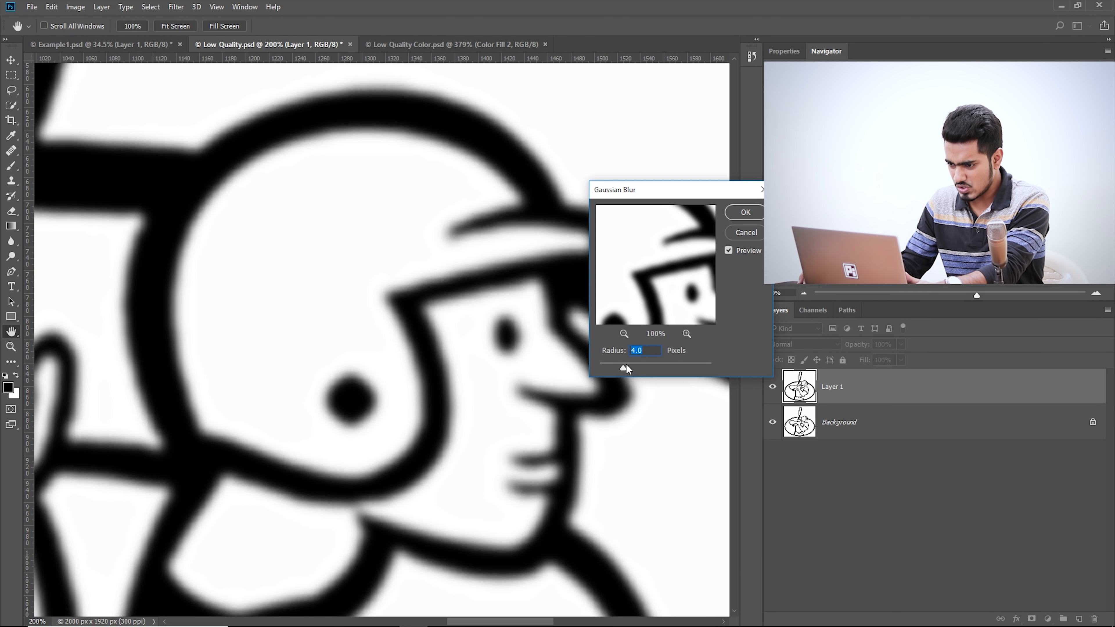
drag(625, 368, 630, 368)
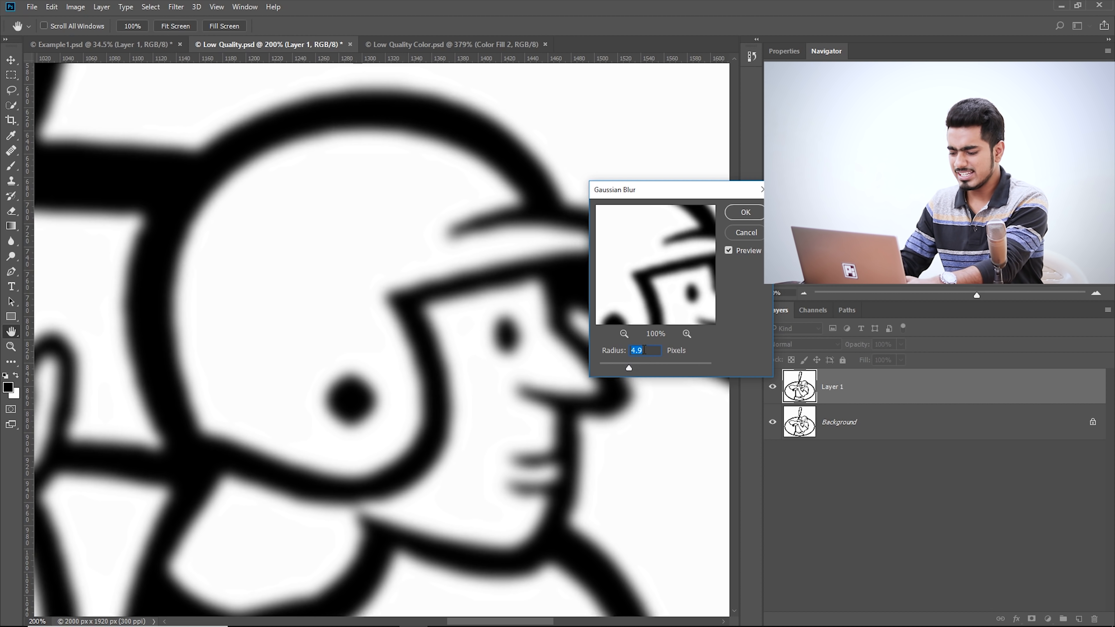
drag(628, 367, 631, 368)
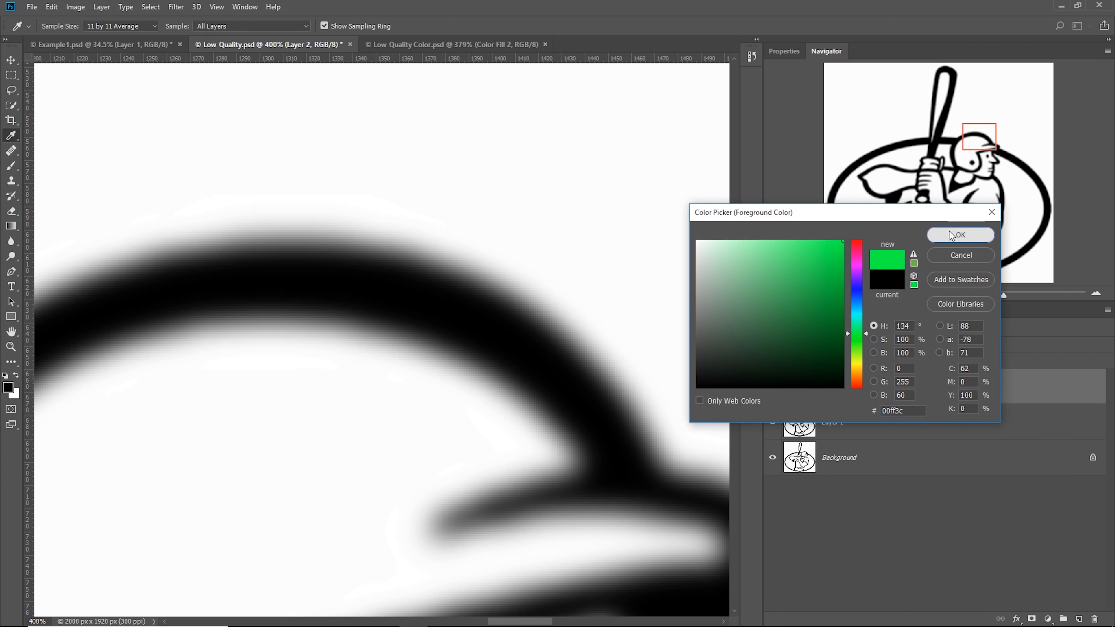
Step: Confirm green as the brush colour and paint a short test stroke over the arc on Layer 2
click(961, 234)
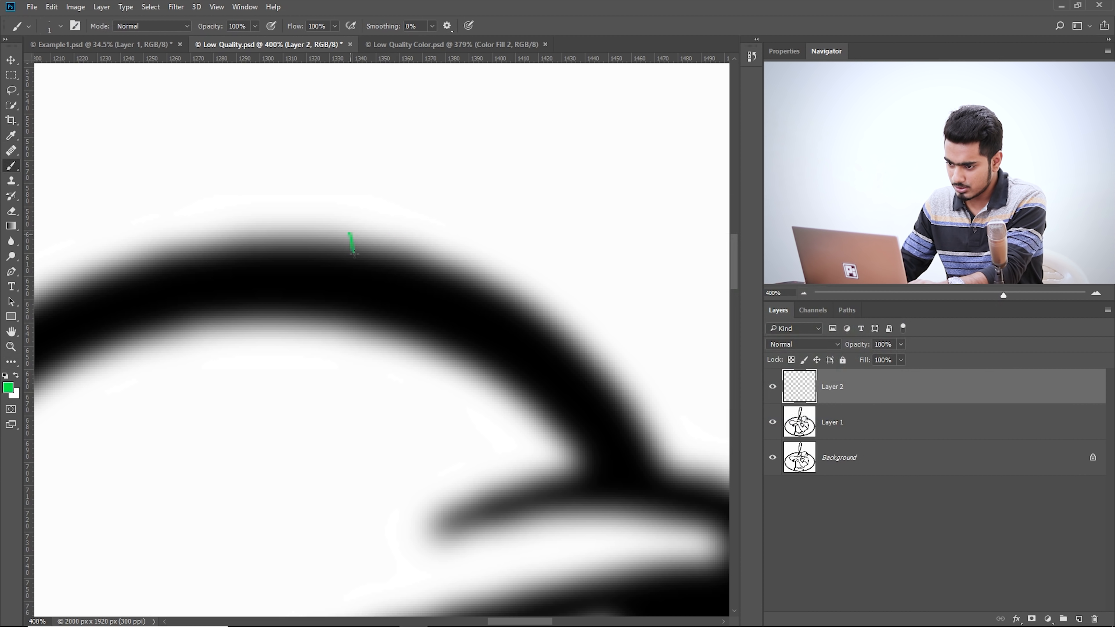
drag(349, 242, 473, 277)
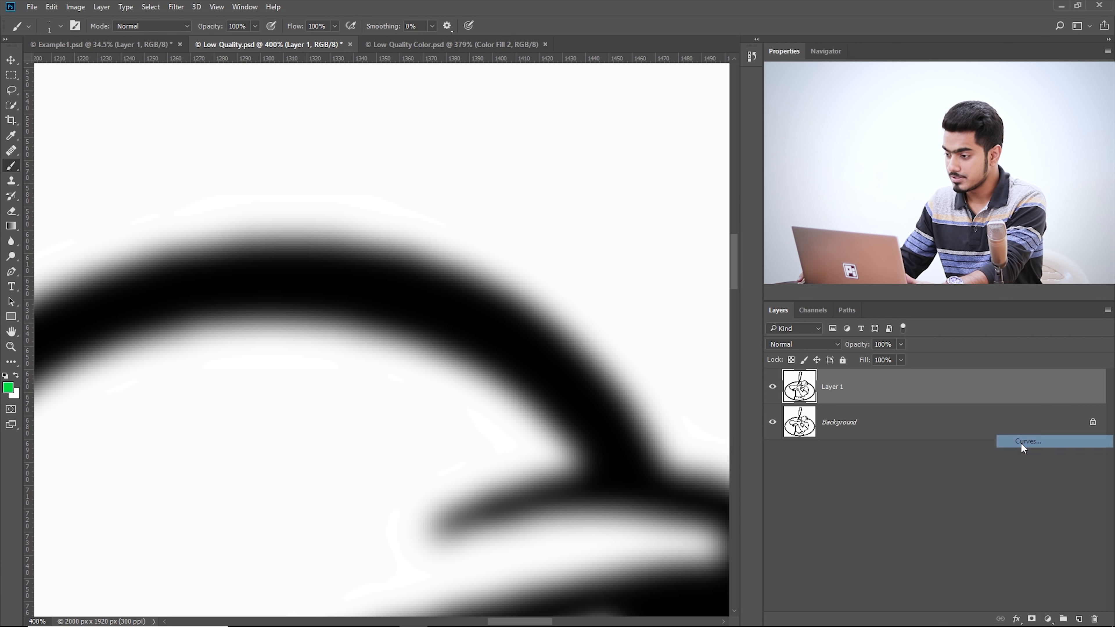
Step: Add a Curves adjustment layer and push the black point inward so darker greys go solid black
click(1028, 442)
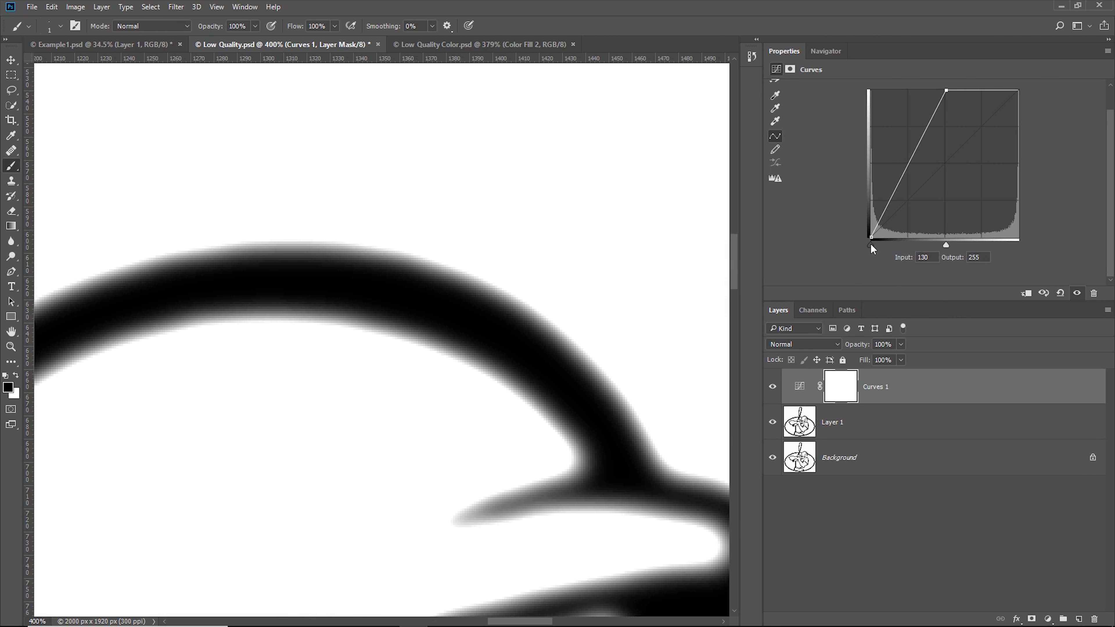
drag(871, 237, 918, 245)
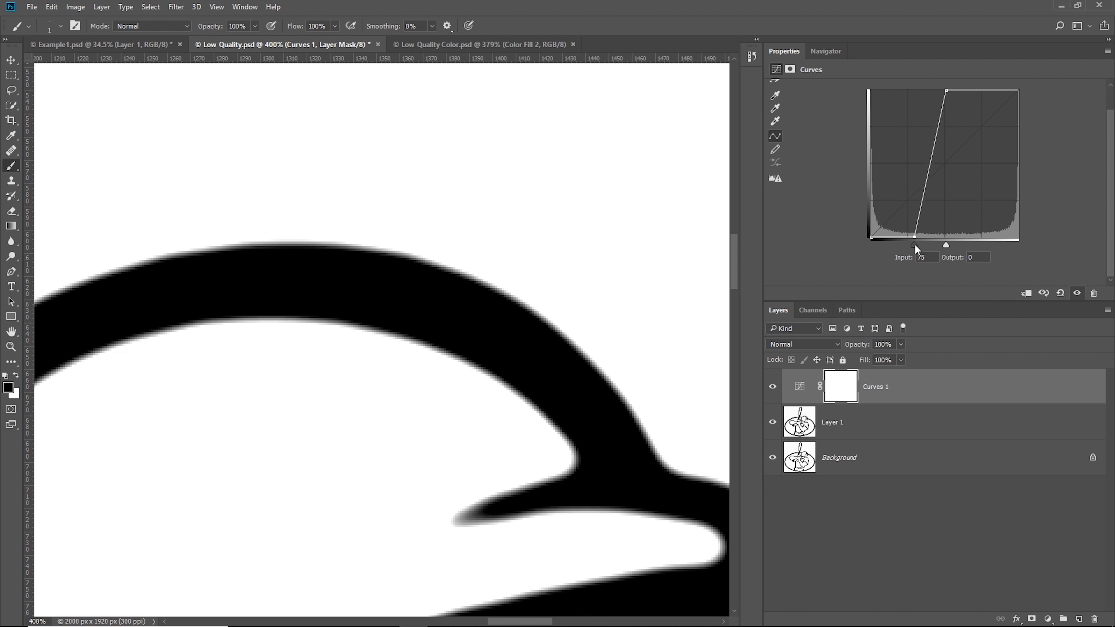
drag(918, 244, 939, 245)
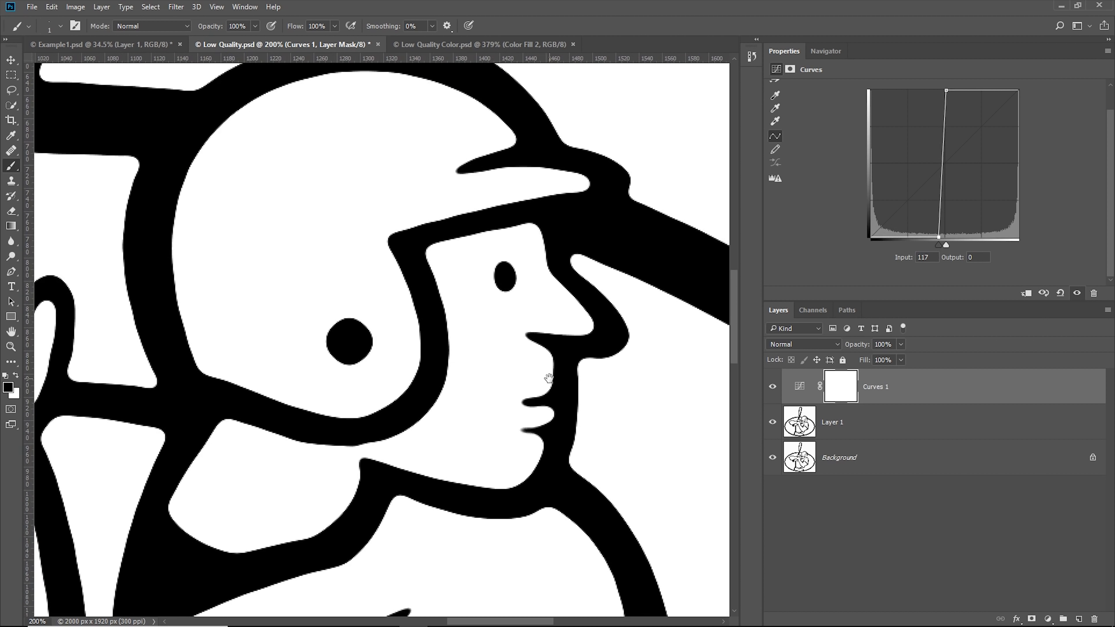
mouse_move(947, 245)
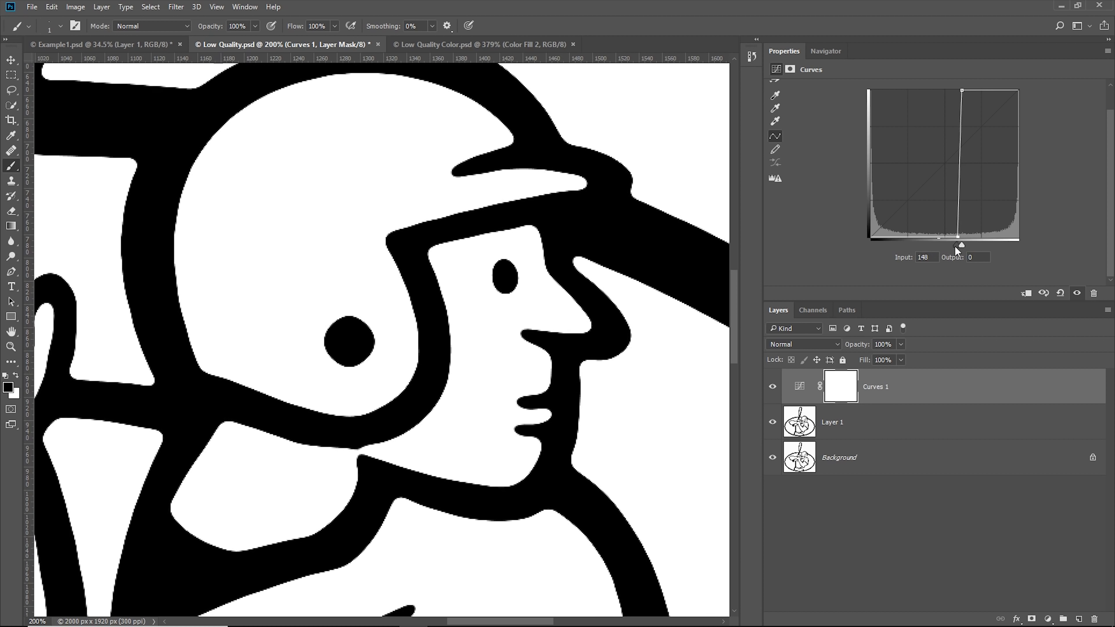
Step: Pull the white point inward and fine-tune both sliders for crisp black-on-white edges
drag(962, 237, 940, 237)
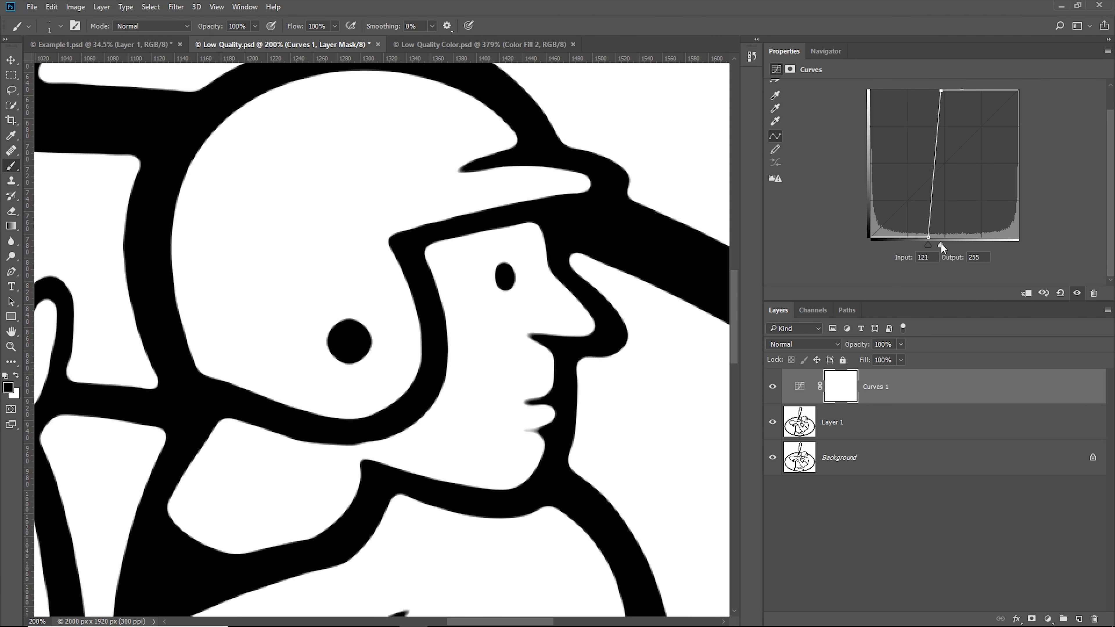
drag(941, 246, 931, 245)
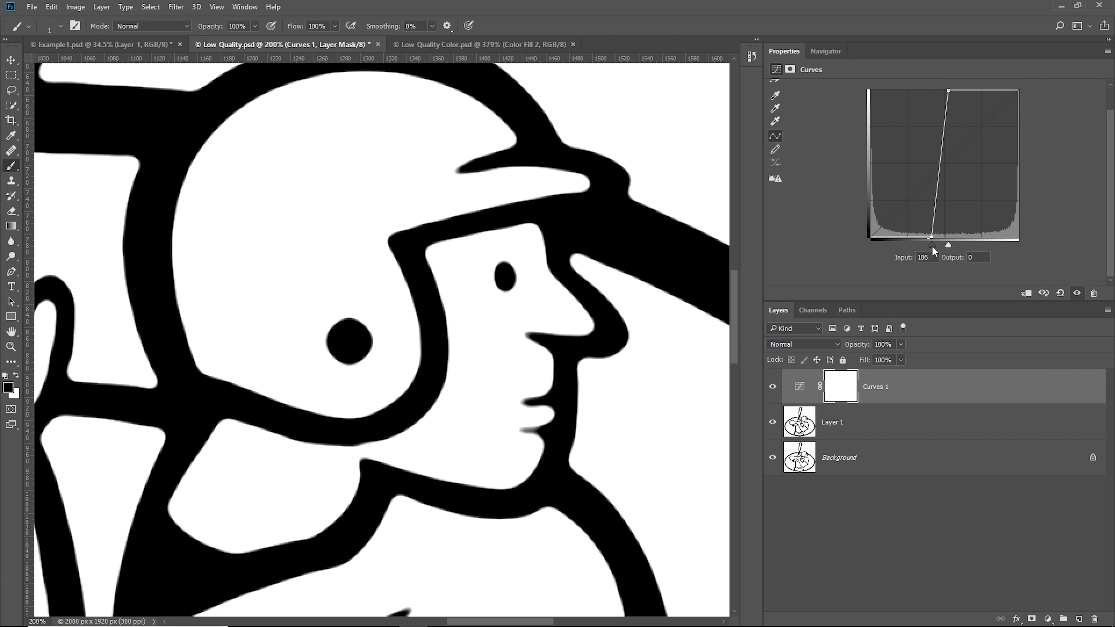
drag(932, 245, 952, 245)
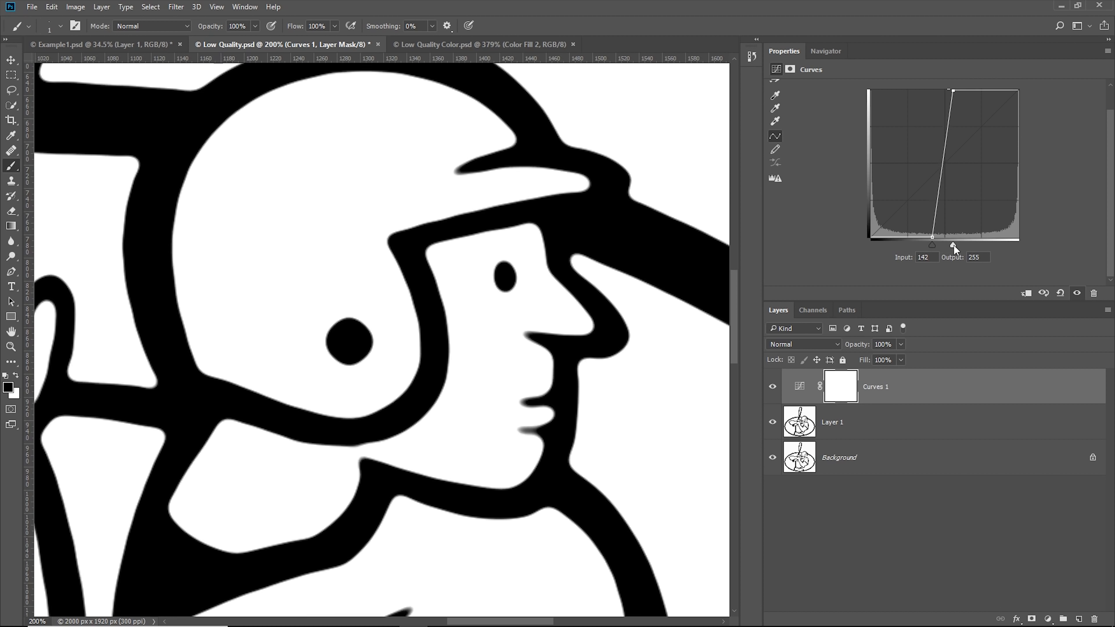
drag(934, 236, 939, 237)
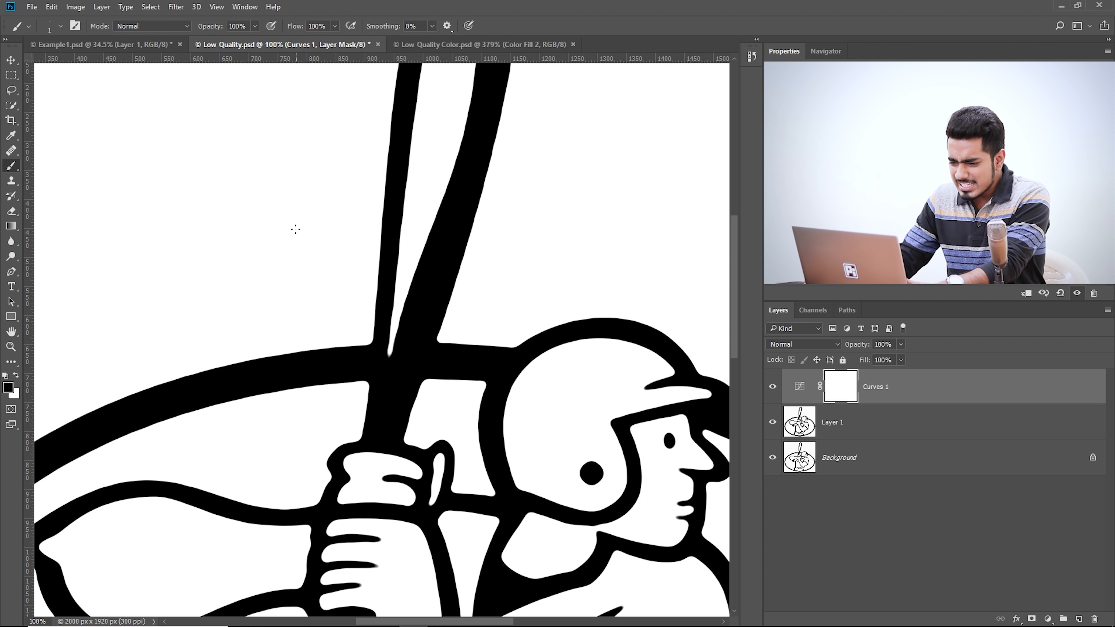
Step: Switch to the Example1.psd document with the clean logo
click(93, 44)
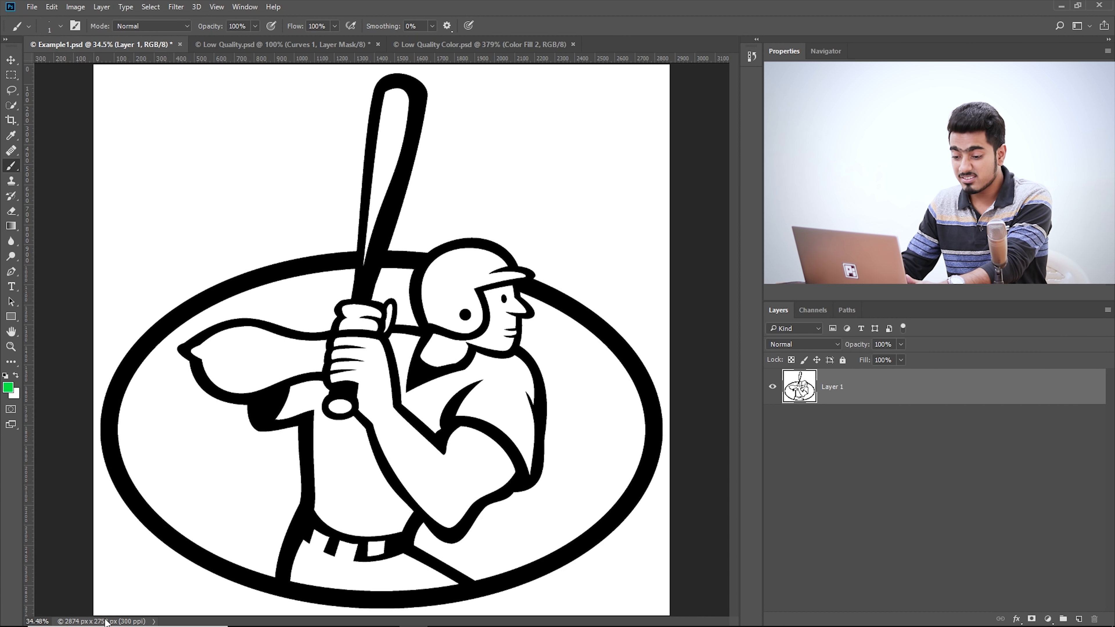
mouse_move(311, 477)
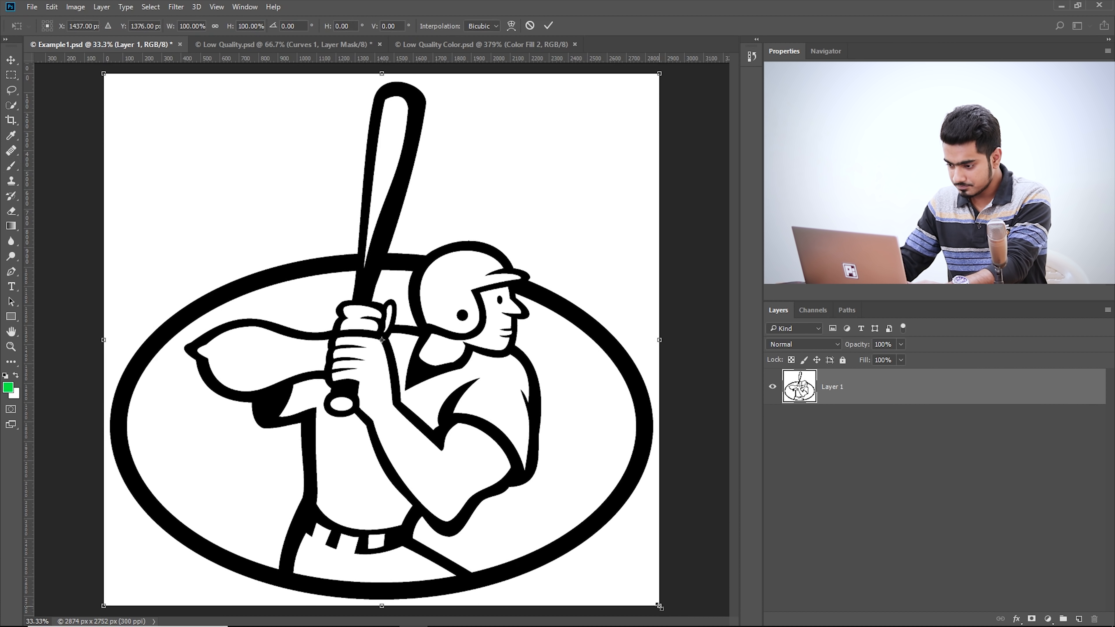
Step: Scale the Example1 logo down small, then back up to fill the canvas, degrading its edges
drag(659, 606, 486, 440)
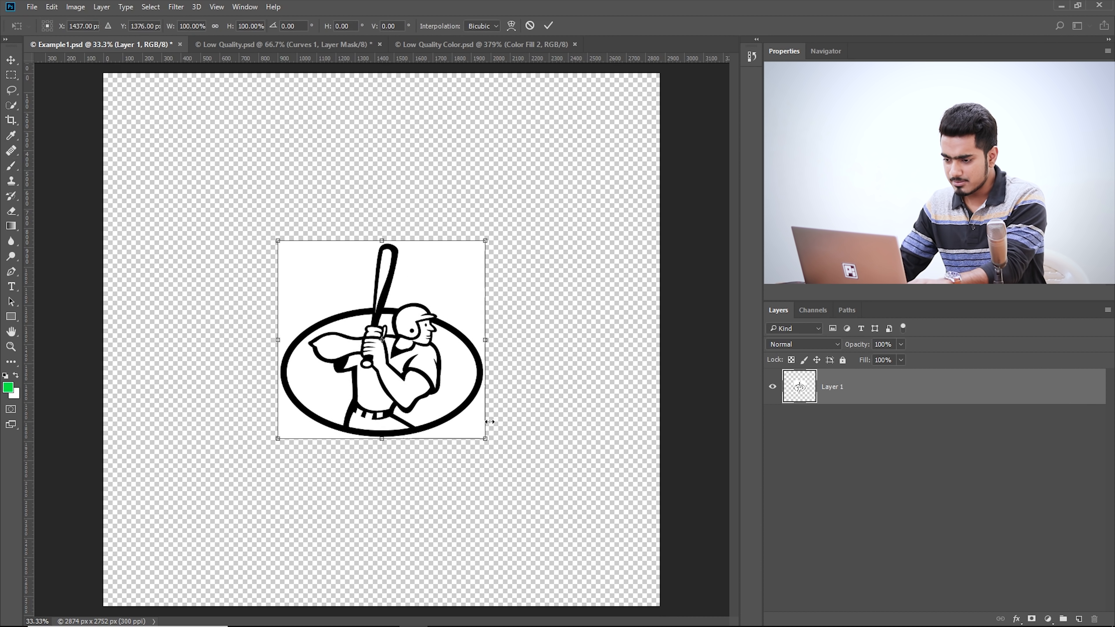
drag(485, 439, 647, 601)
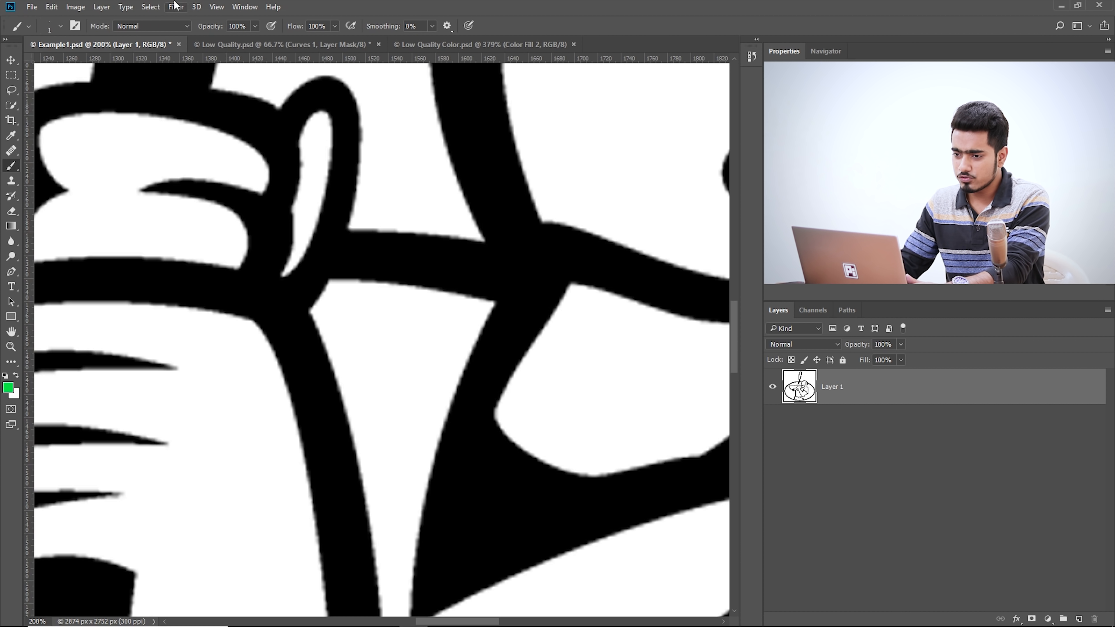
Step: Apply a Gaussian Blur of about 5.2 pixels to the Example1 logo
click(176, 7)
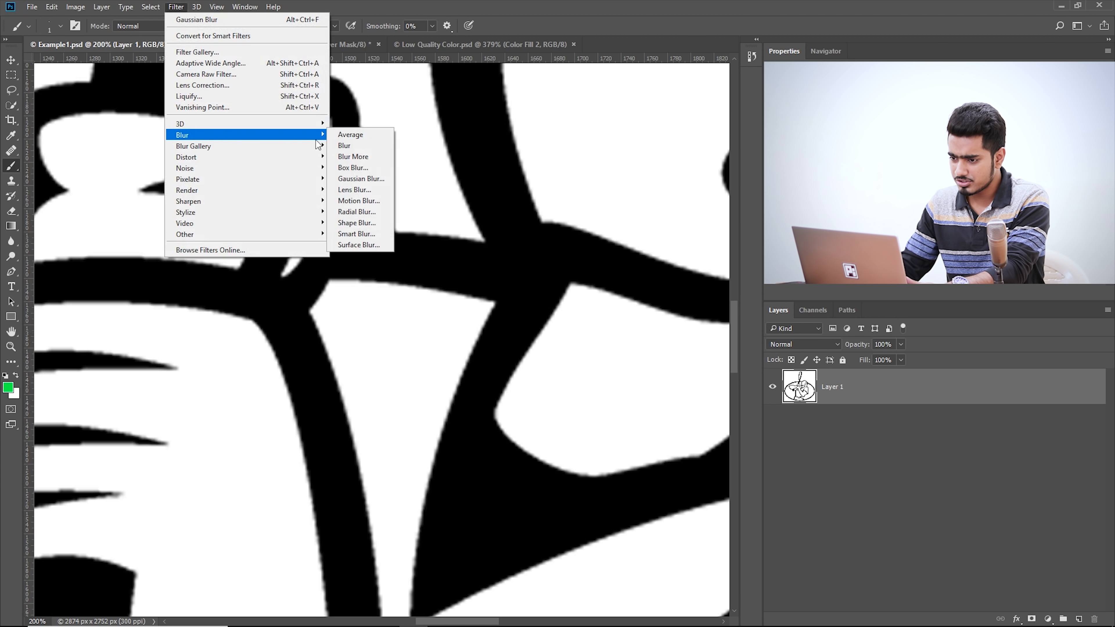
click(362, 179)
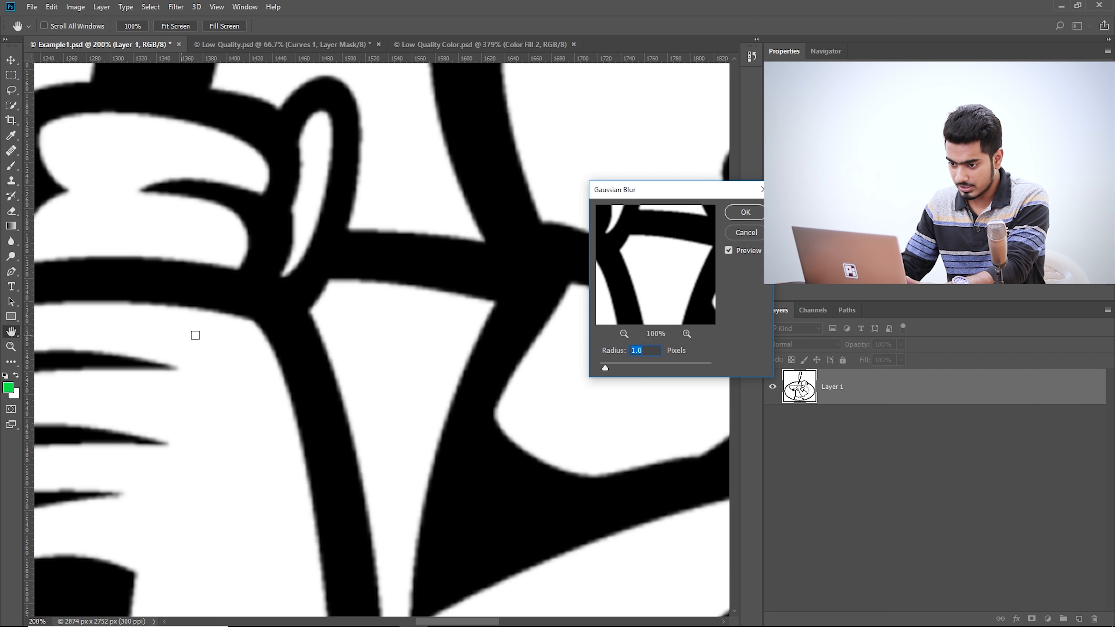
drag(605, 368, 618, 369)
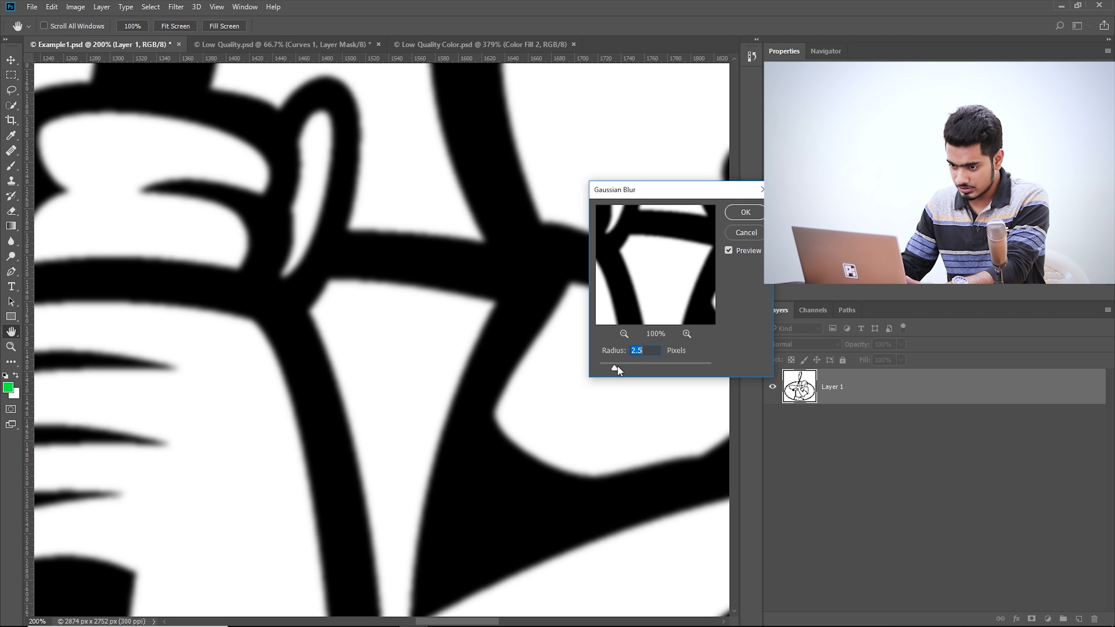
drag(613, 370, 622, 369)
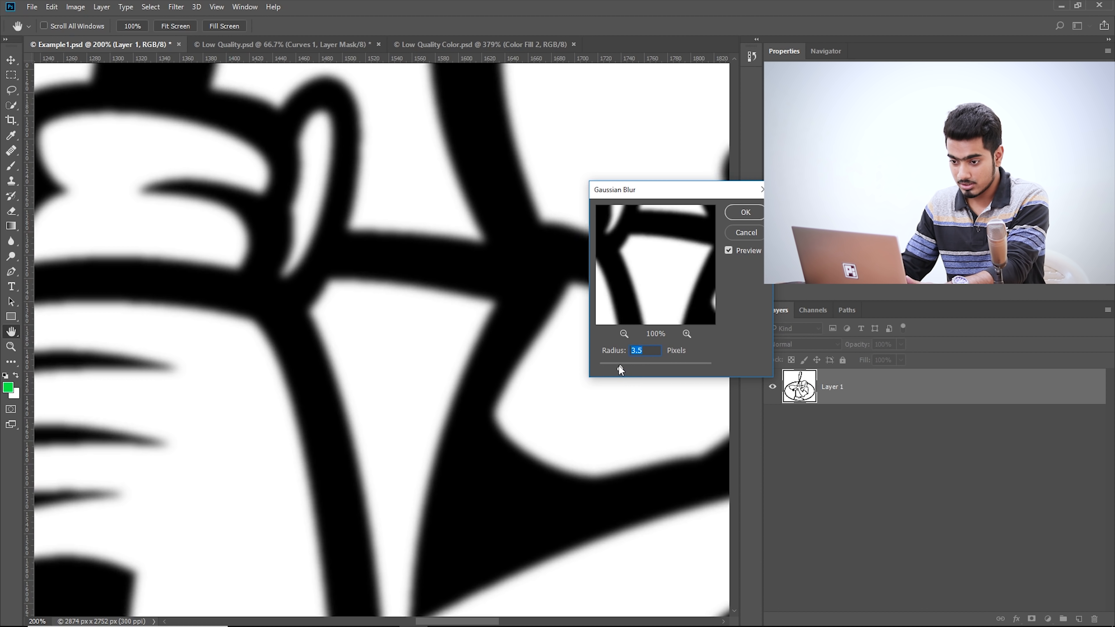
drag(620, 369, 630, 368)
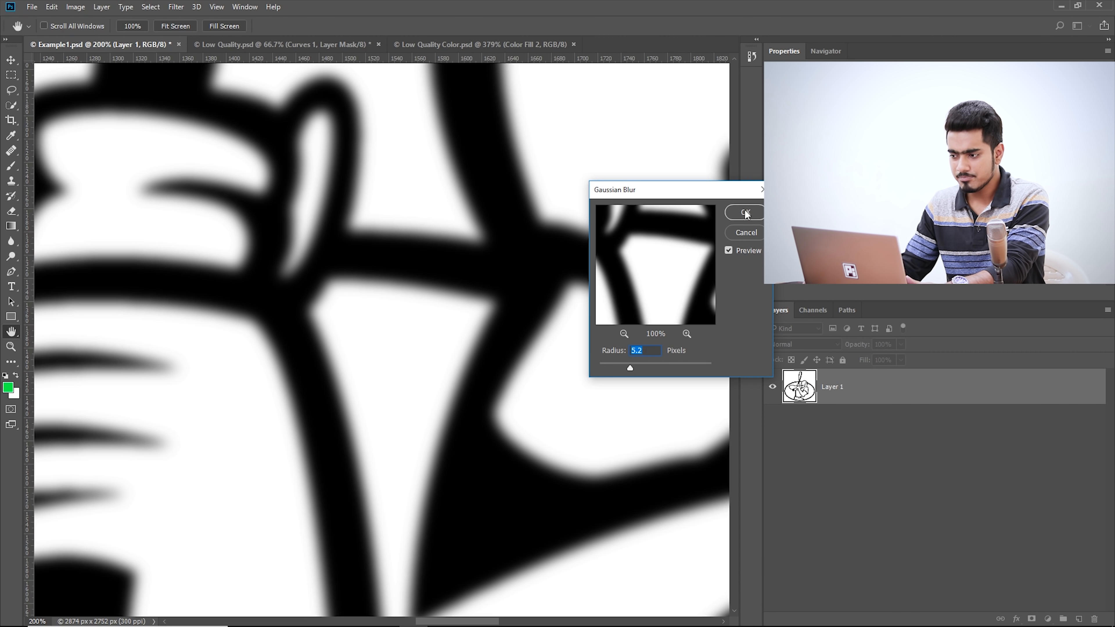
click(746, 213)
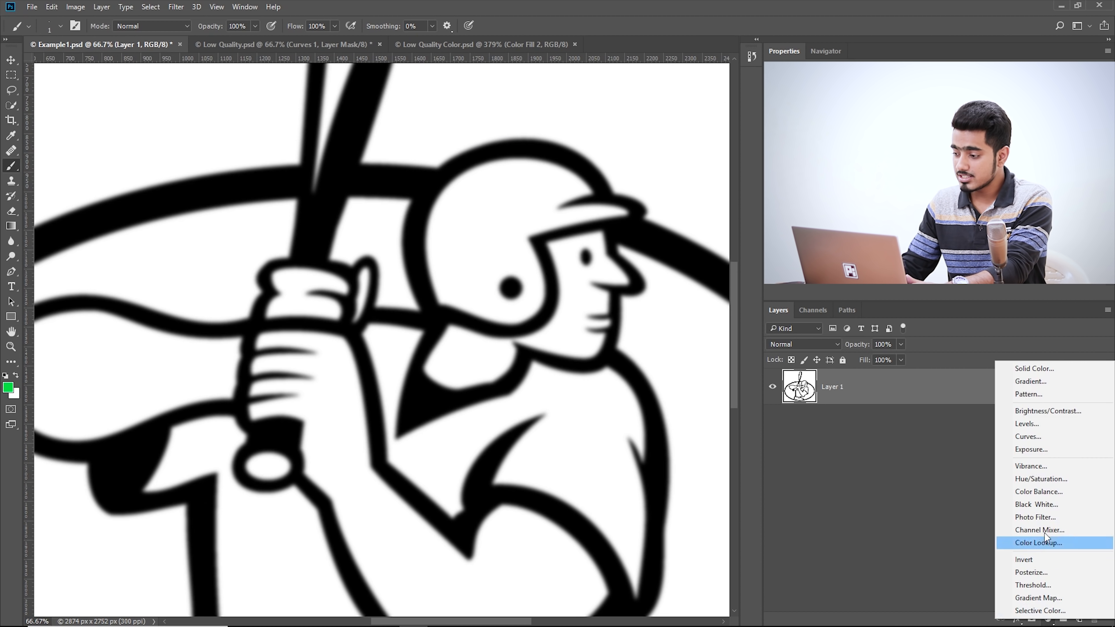
mouse_move(1044, 444)
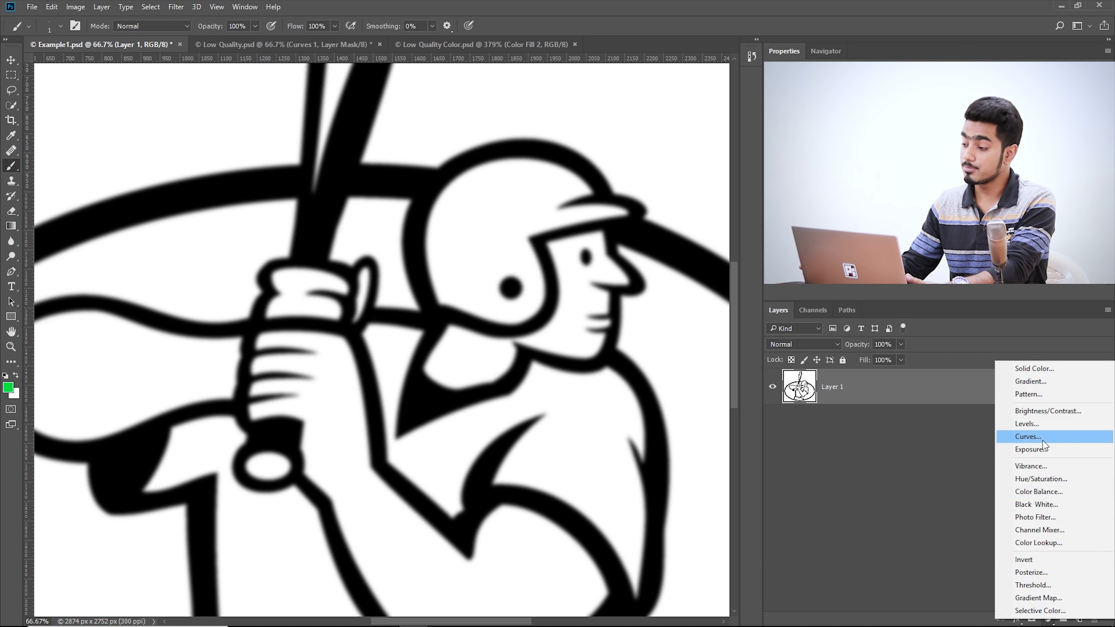
Step: Add a steep Curves adjustment pulling black and white points inward, then switch documents
click(1029, 437)
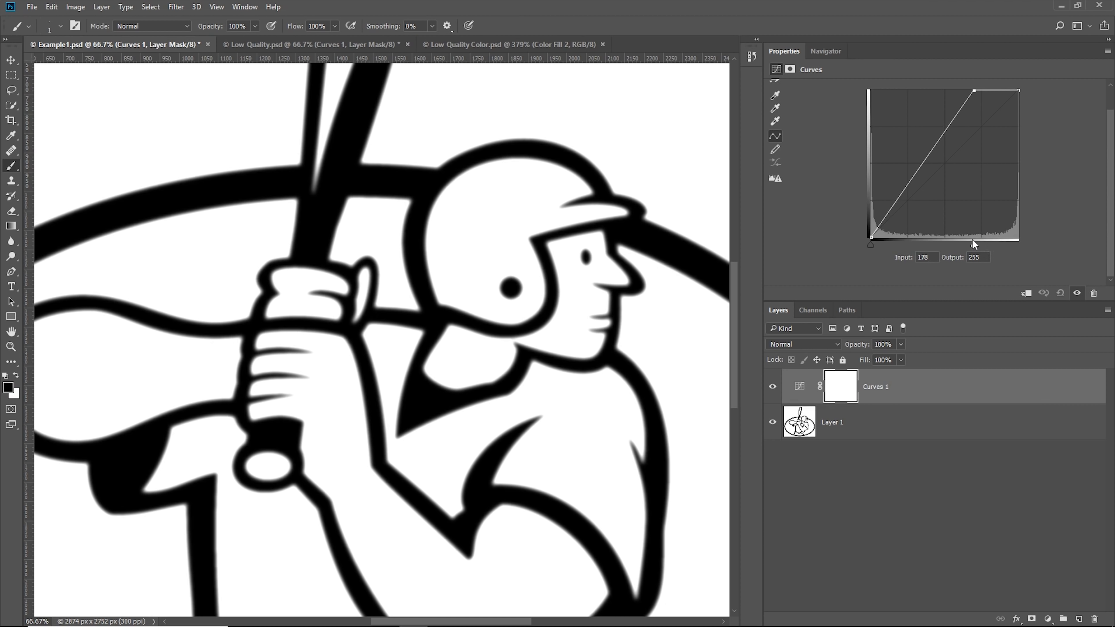
drag(870, 236, 907, 244)
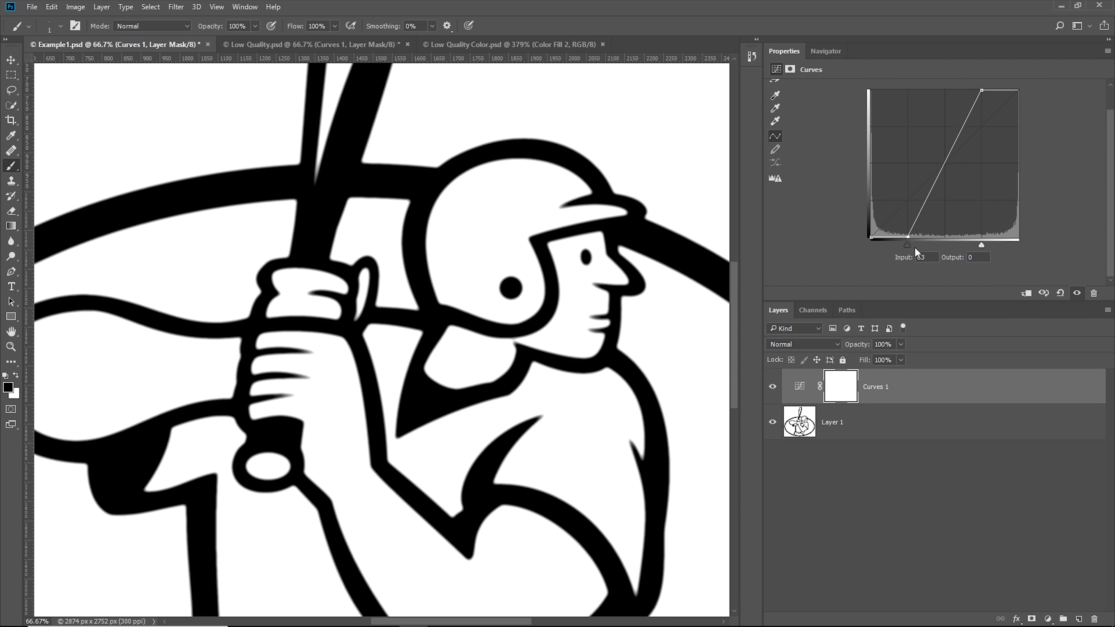
drag(907, 244, 937, 244)
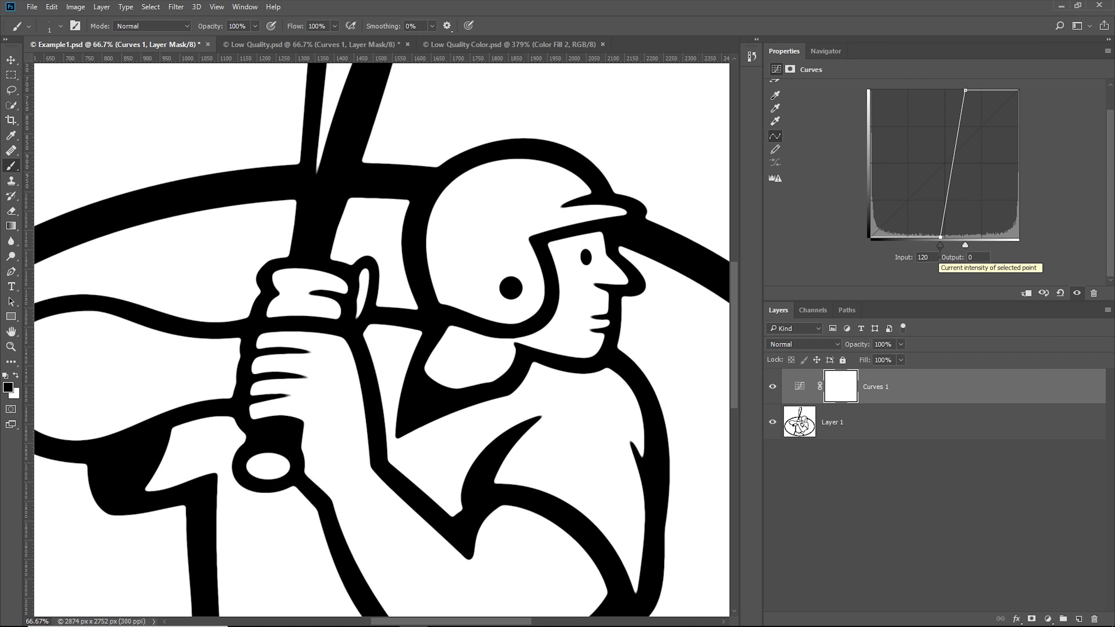
click(511, 45)
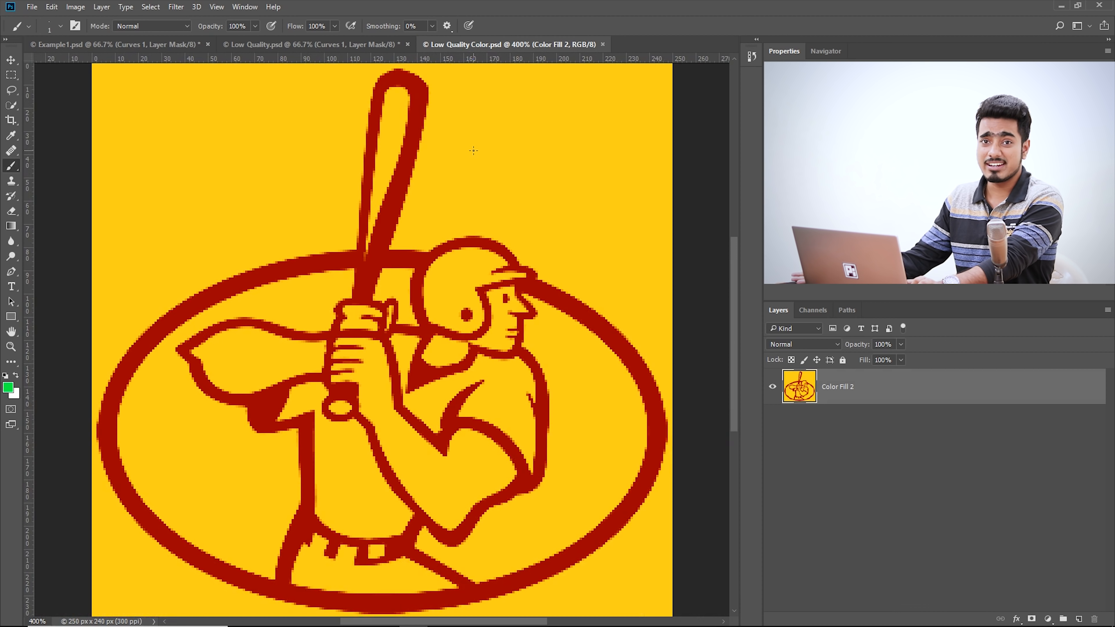
mouse_move(474, 155)
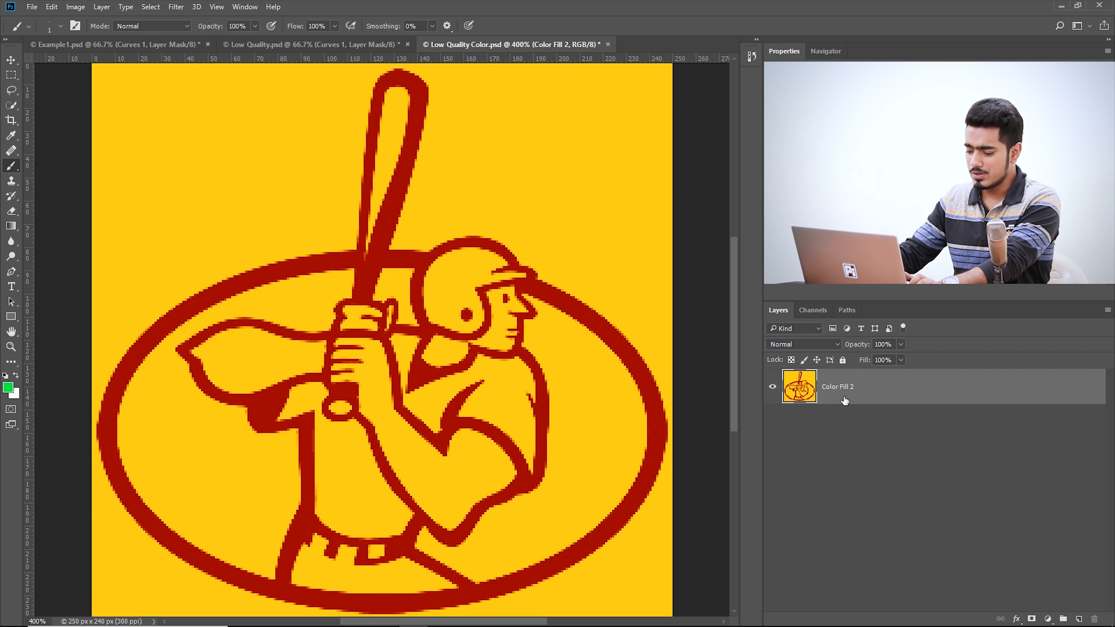
Step: Duplicate the Color Fill 2 layer and desaturate the copy to greyscale with Ctrl+Shift+U
key(Ctrl+J)
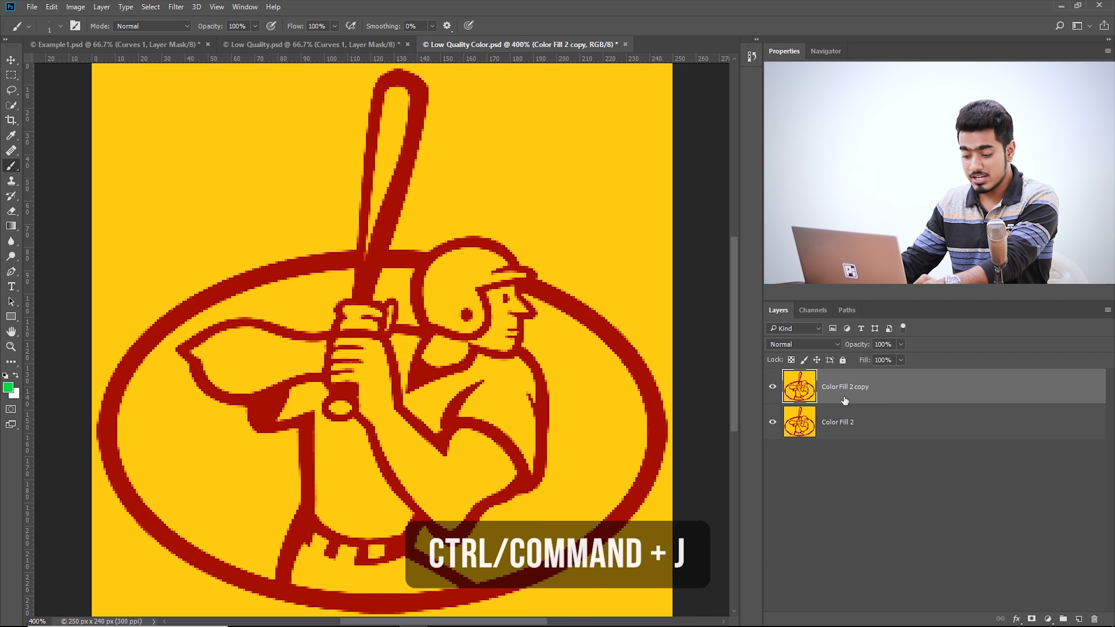
key(Ctrl+Shift+U)
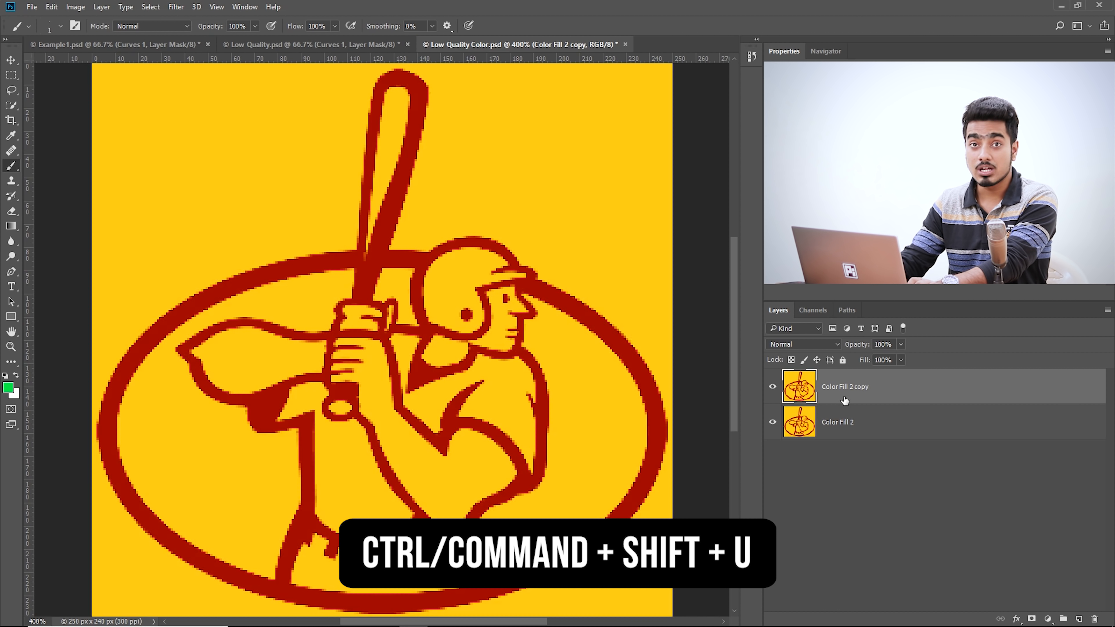
key(Ctrl+Shift+U)
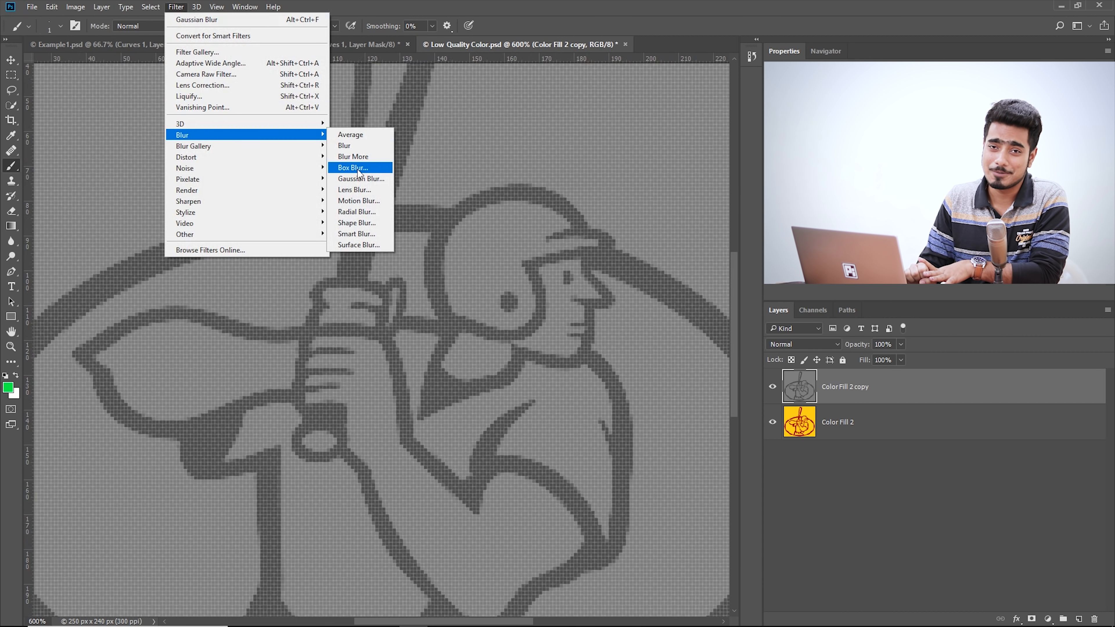
mouse_move(76, 618)
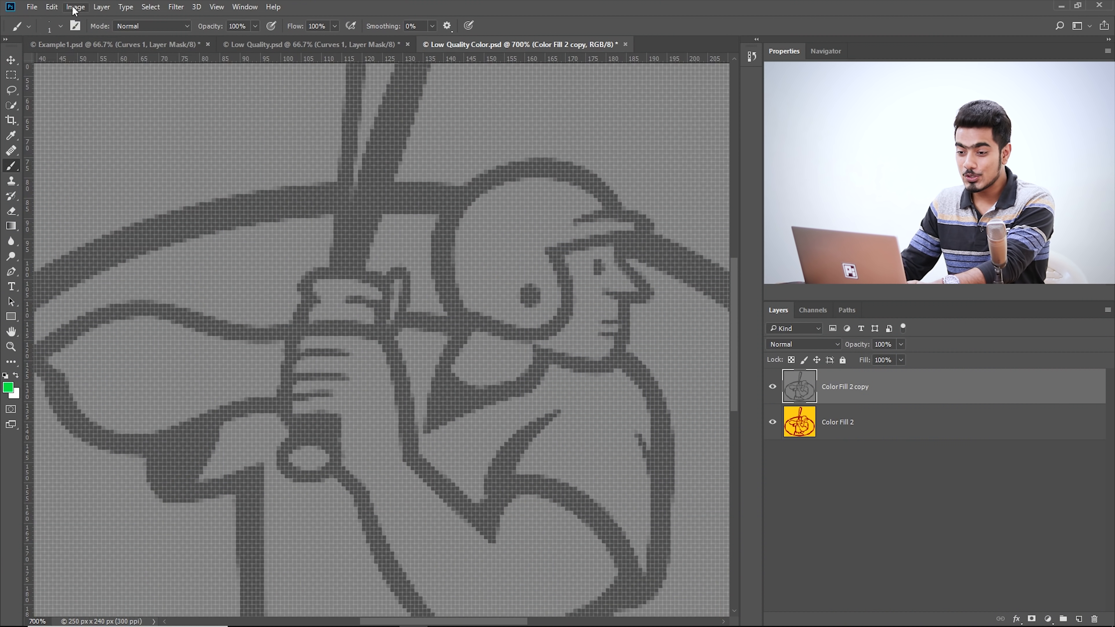
Step: Resize the image to 2000 × 1920 pixels with Bilinear resampling in Image Size
click(74, 7)
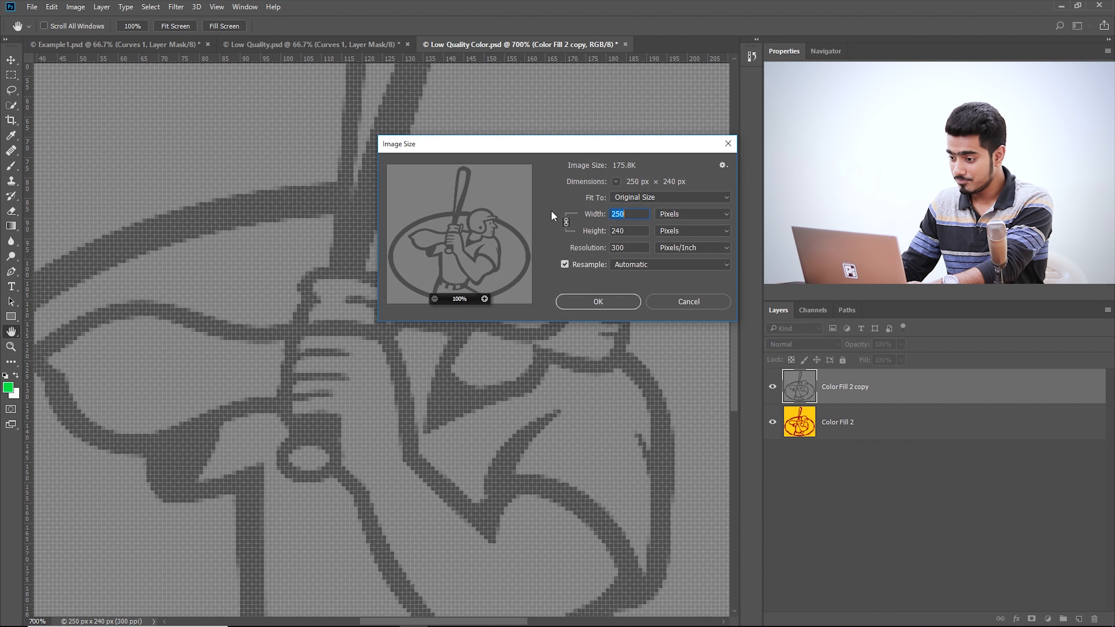
text(2000)
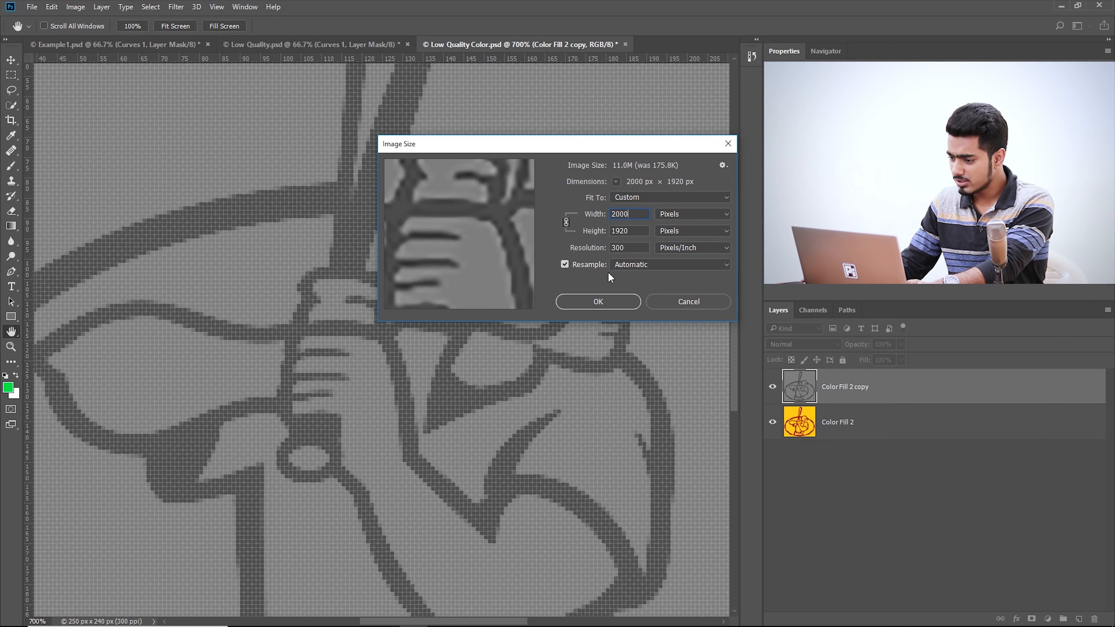
click(669, 265)
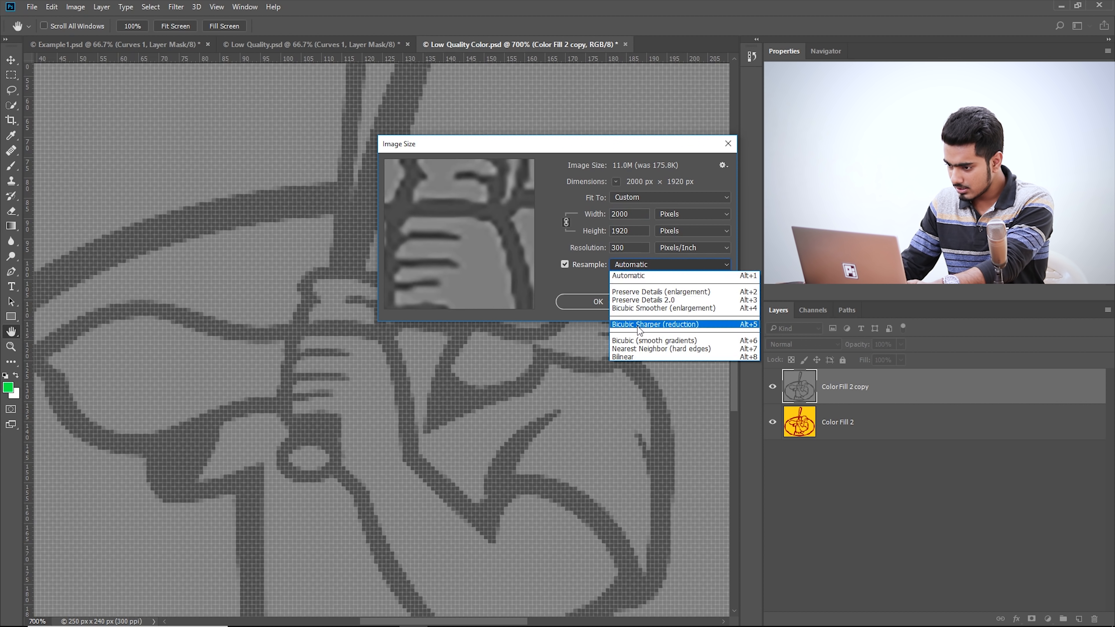
click(643, 324)
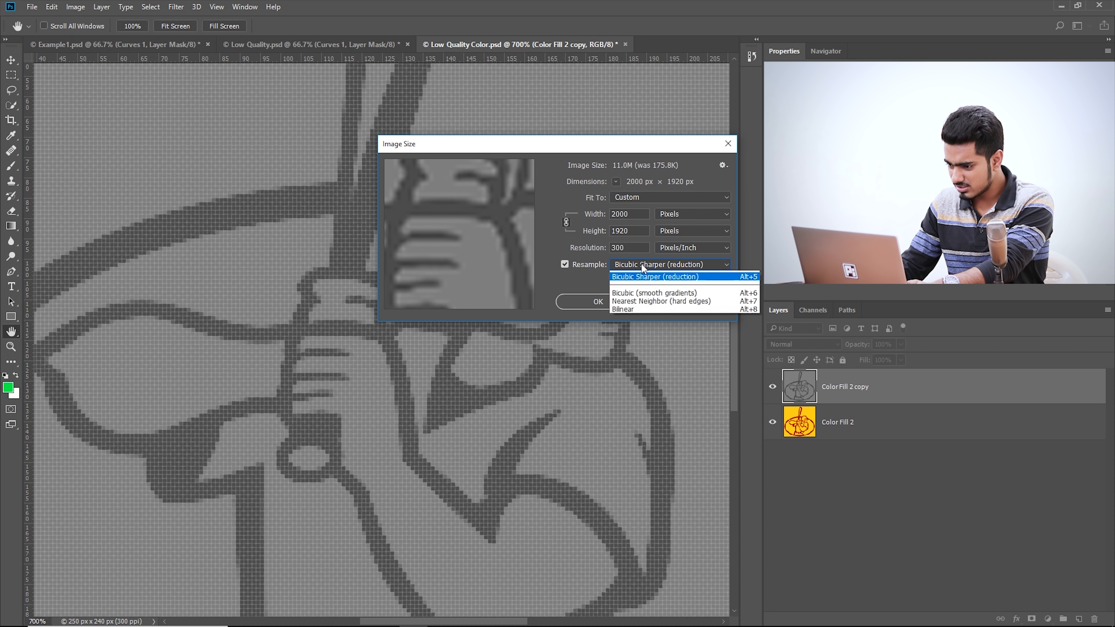
click(624, 309)
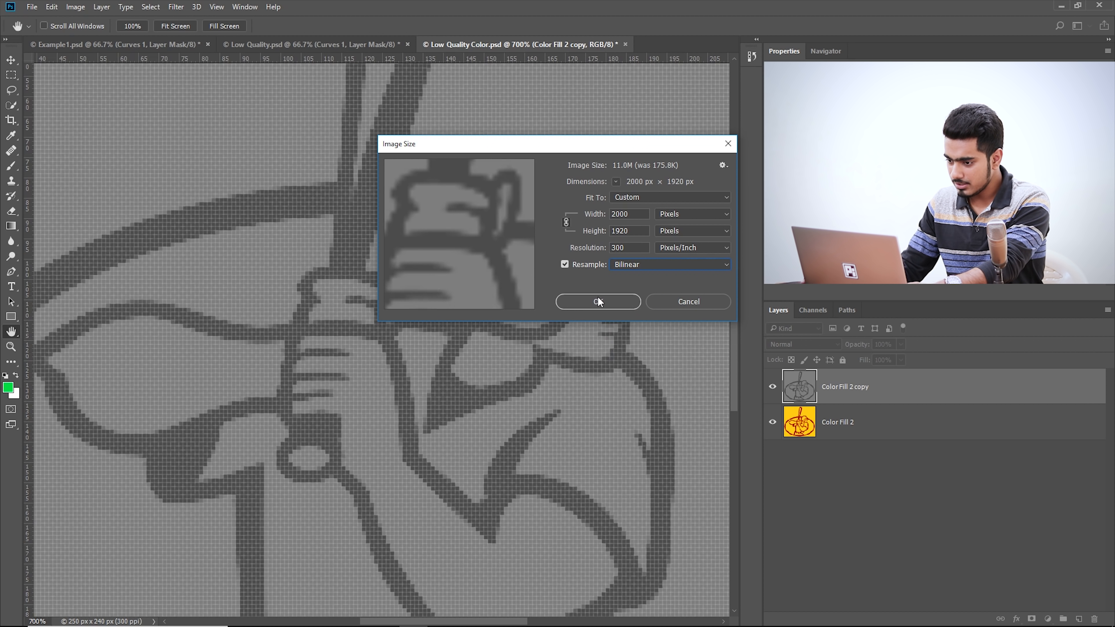
click(598, 302)
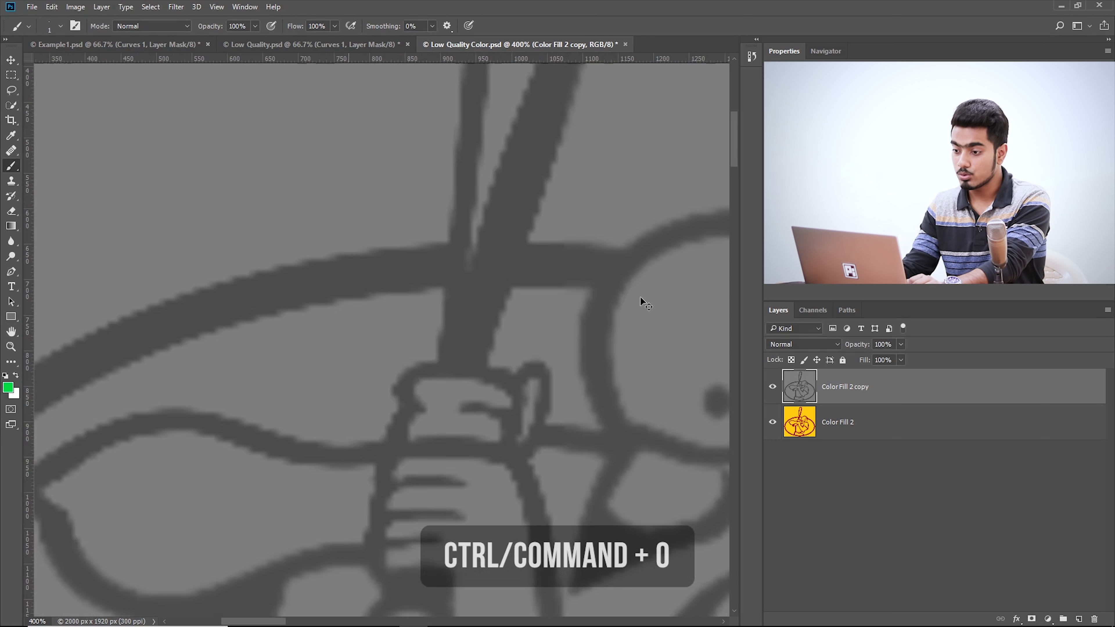
Step: Apply a Gaussian Blur of about 7.5 pixels to the enlarged greyscale logo copy
key(ctrl+0)
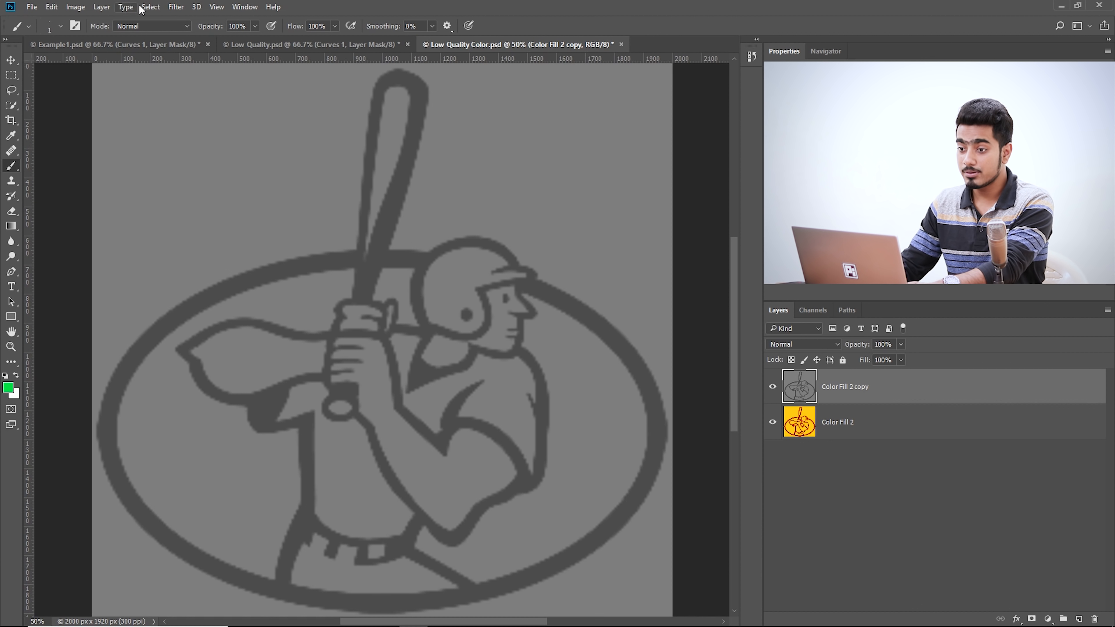
click(175, 7)
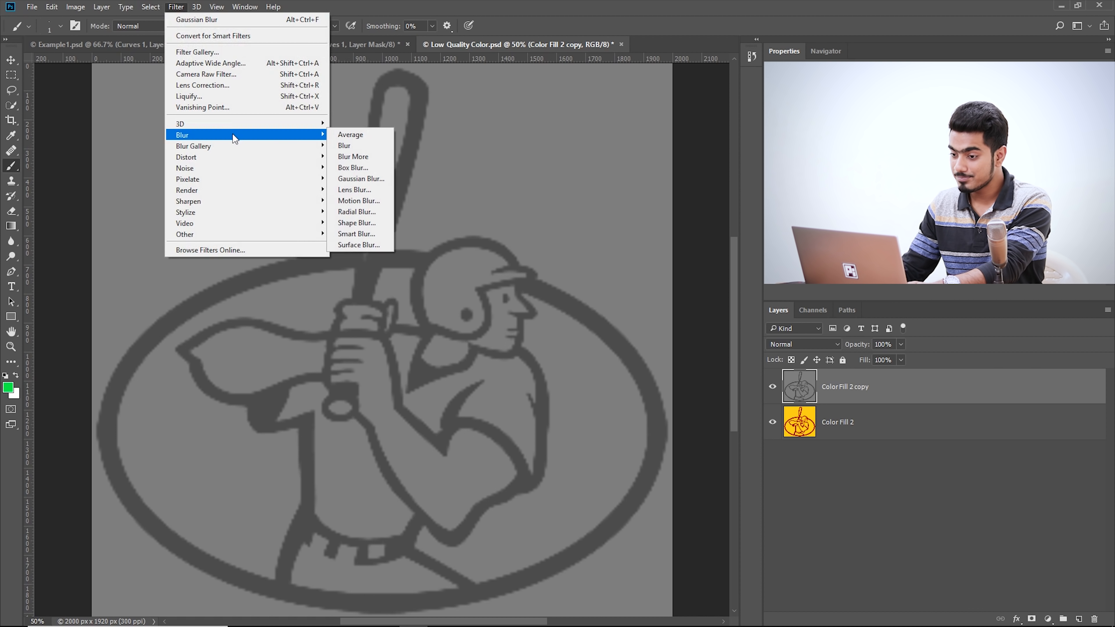
click(361, 179)
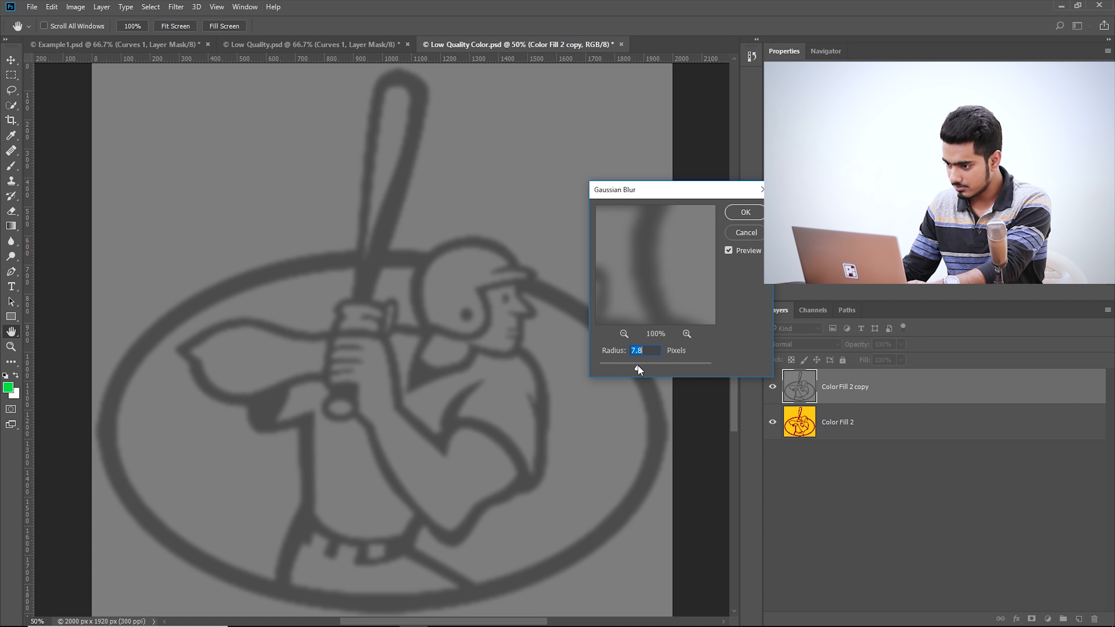
drag(638, 367, 634, 367)
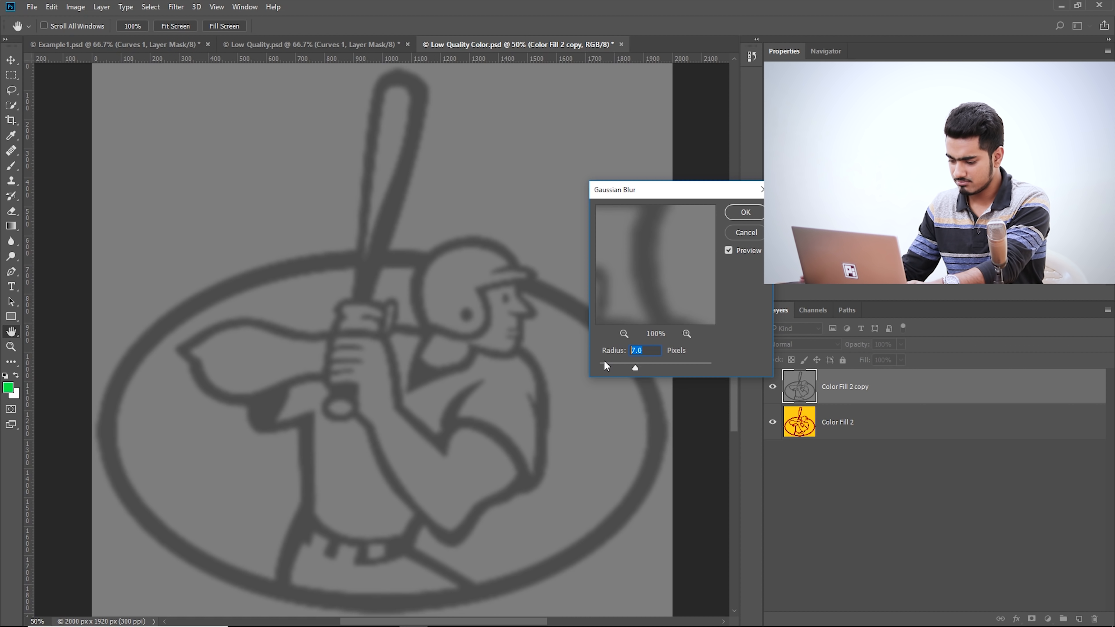
drag(635, 367, 631, 368)
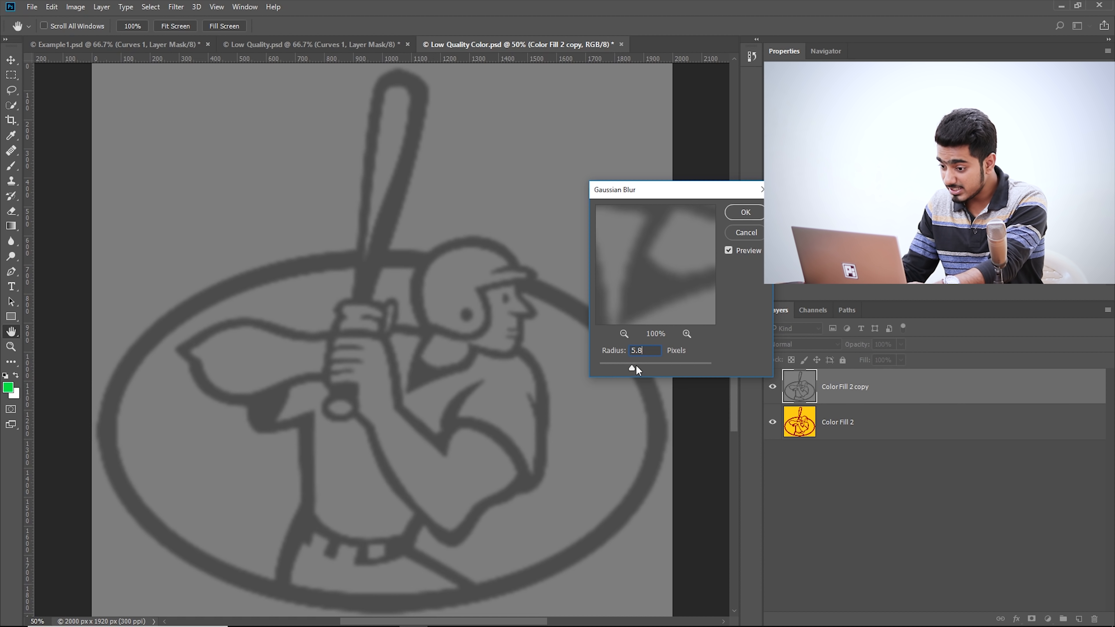
drag(631, 367, 637, 368)
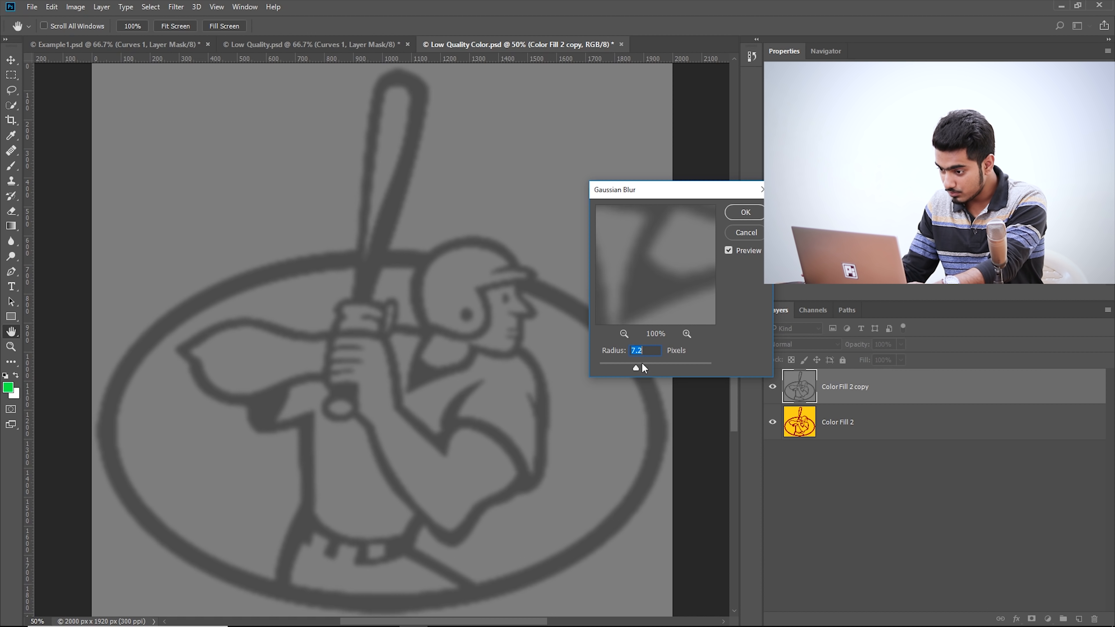
drag(636, 368, 622, 367)
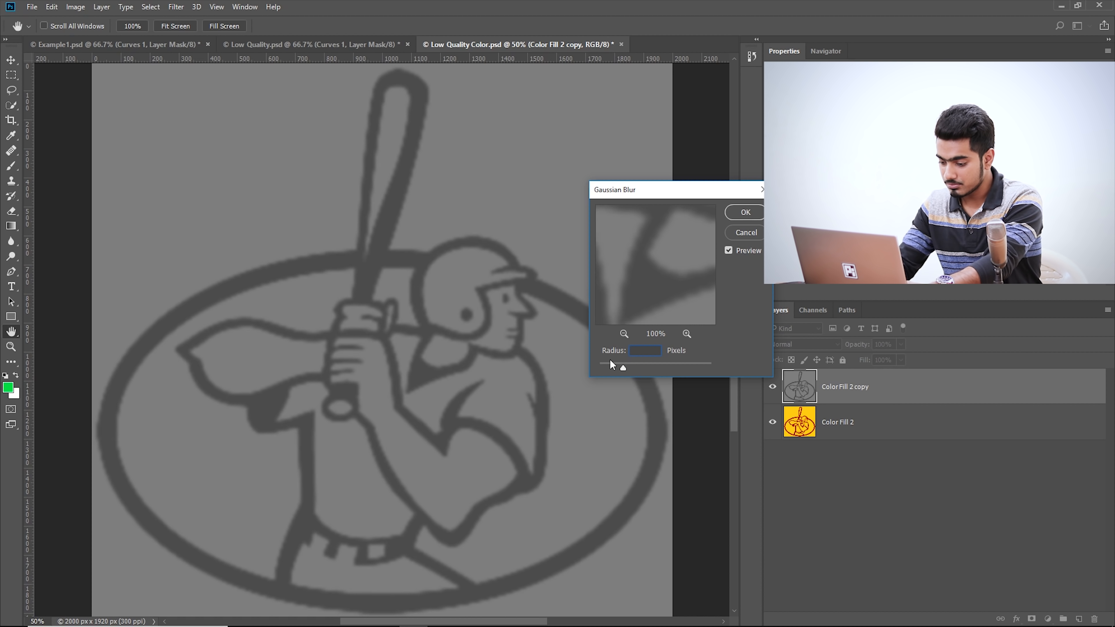
drag(621, 367, 637, 368)
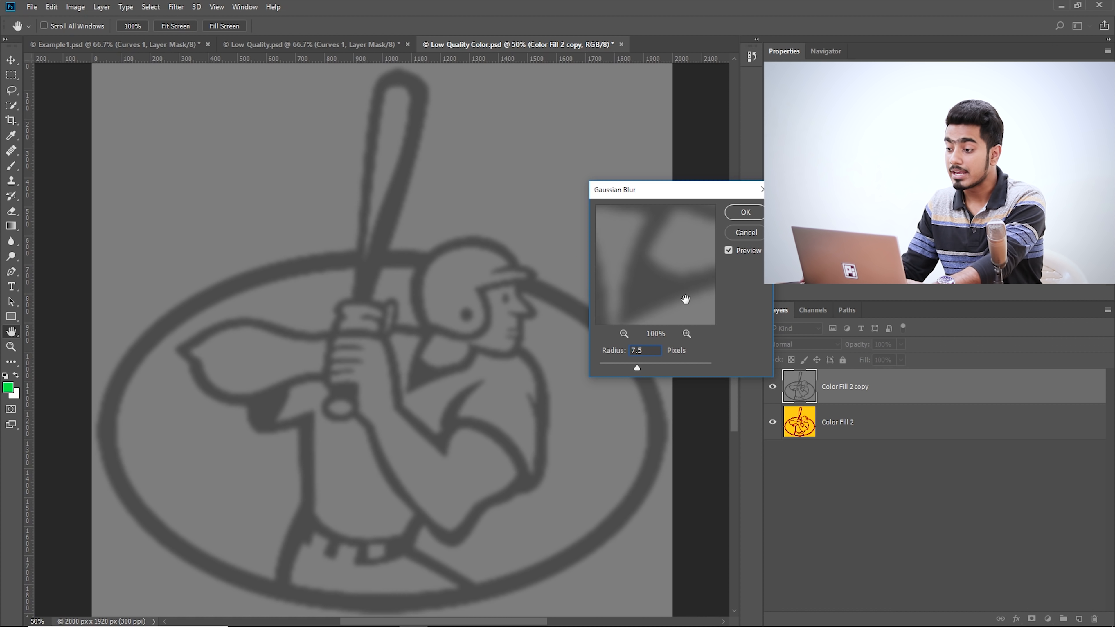
click(746, 212)
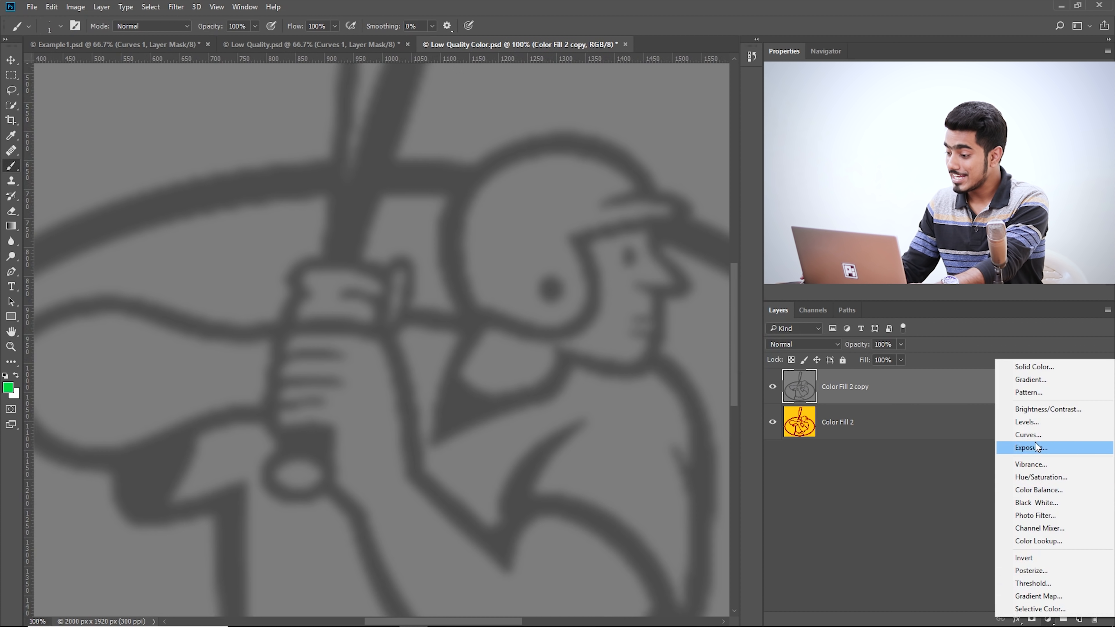
Step: Add a Curves layer with black and white points pulled together near the middle for crisp black lines
click(1028, 435)
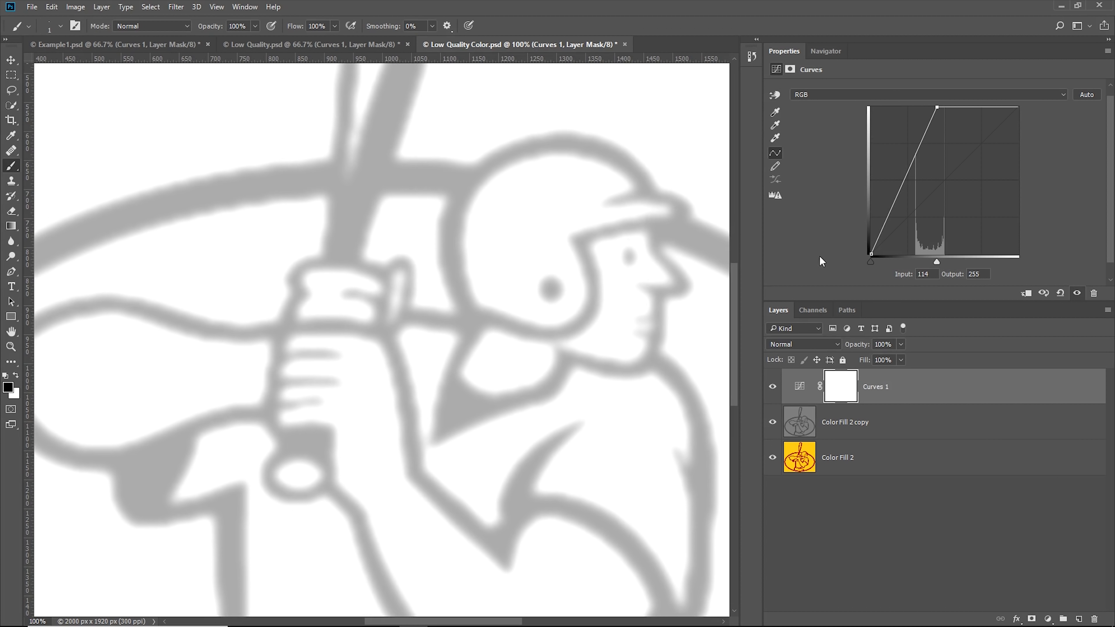
drag(869, 254, 918, 254)
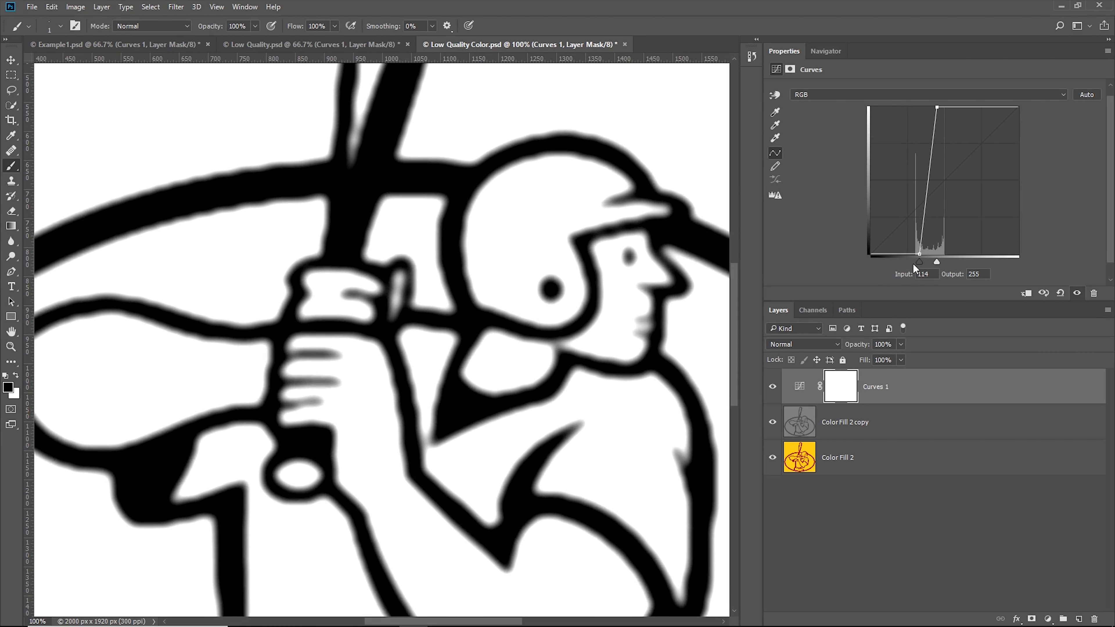
drag(920, 254, 928, 262)
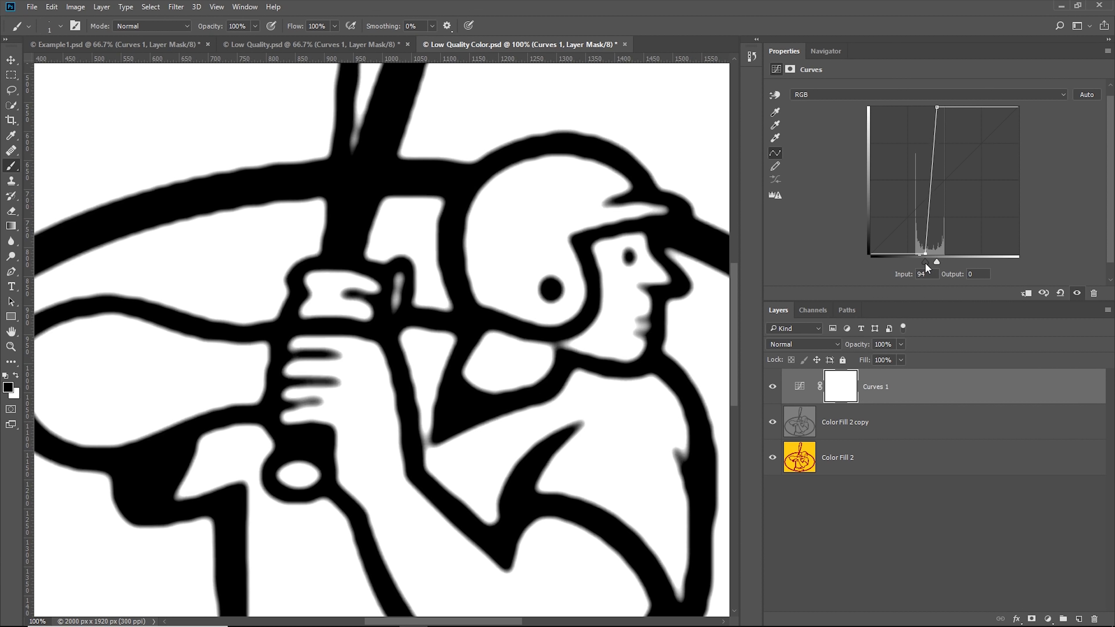
drag(923, 262, 936, 261)
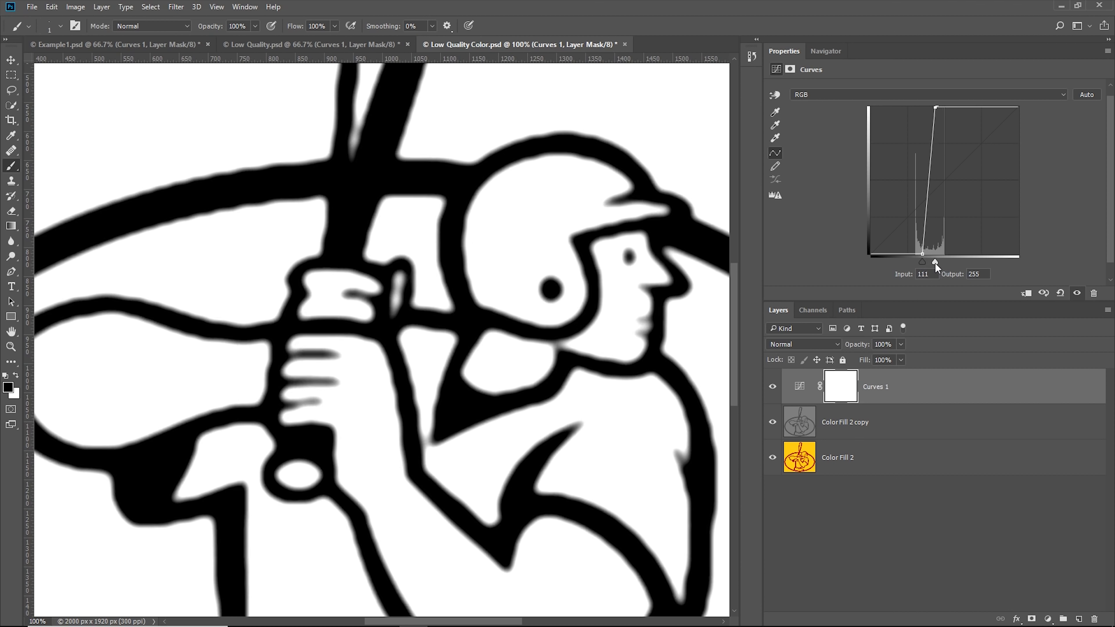
drag(935, 264, 925, 254)
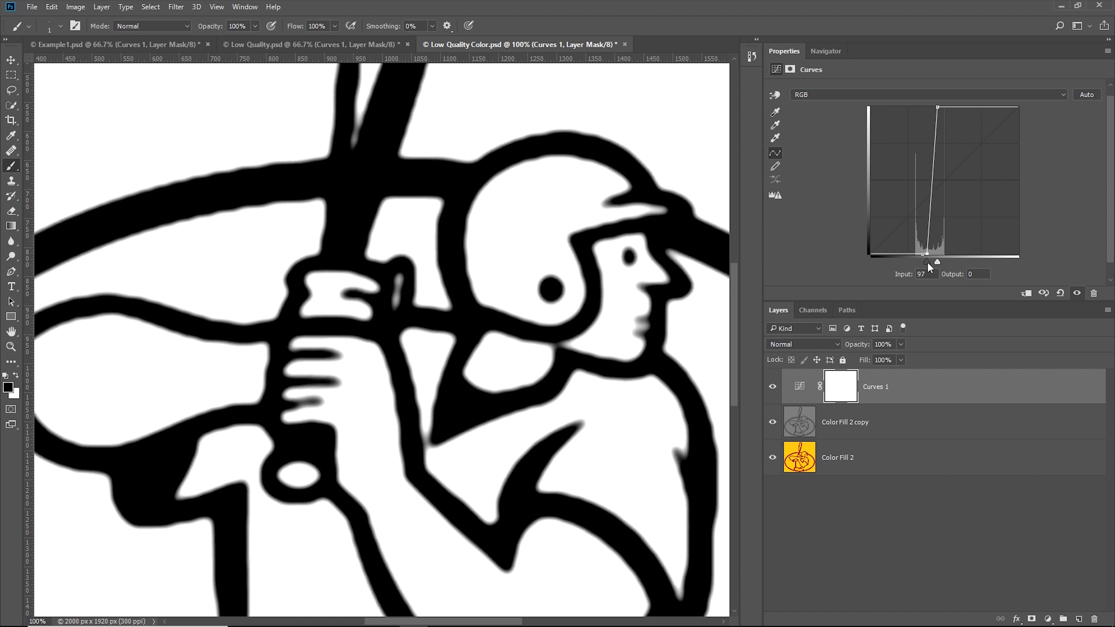
drag(927, 252, 929, 252)
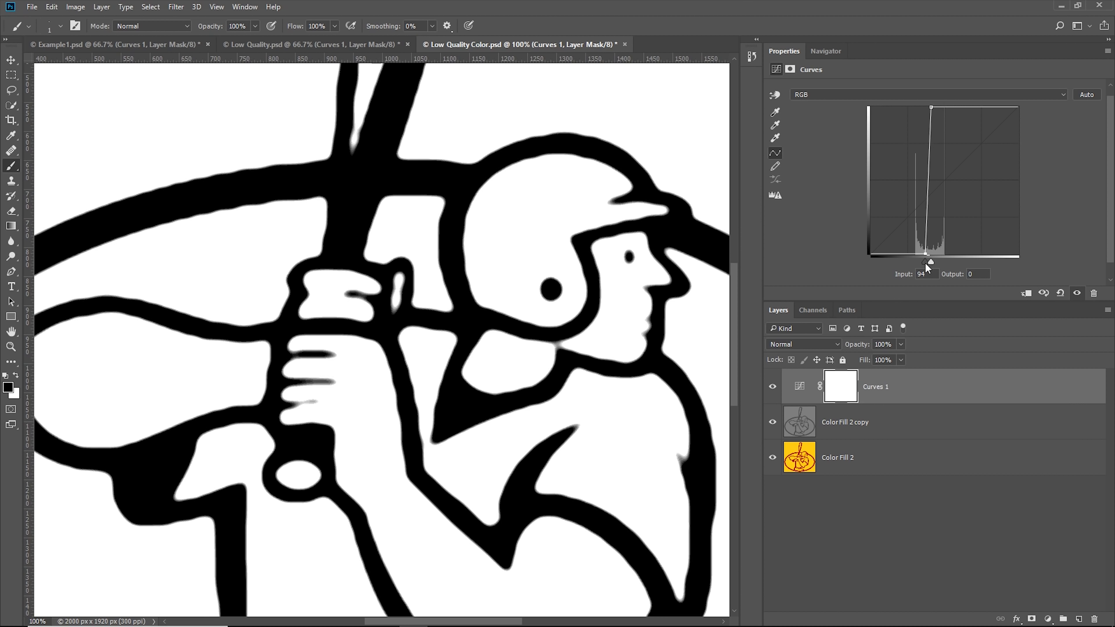
drag(924, 254, 928, 254)
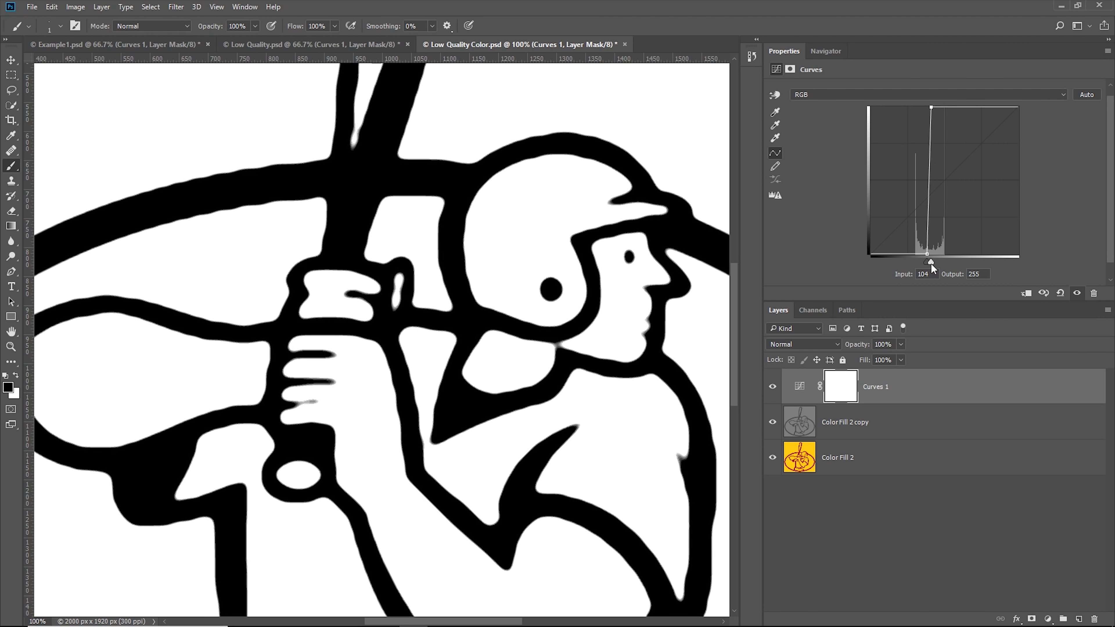
drag(928, 253, 934, 262)
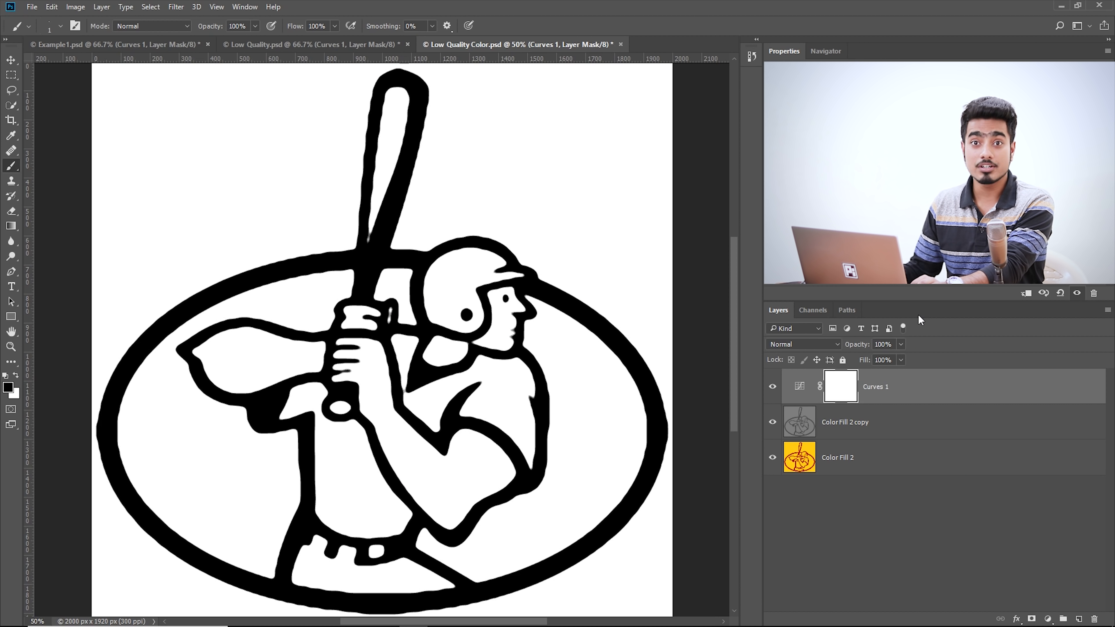
Step: Stamp visible layers into a merged layer and select its dark lines via Color Range Shadows
key(Ctrl+Alt+Shift+E)
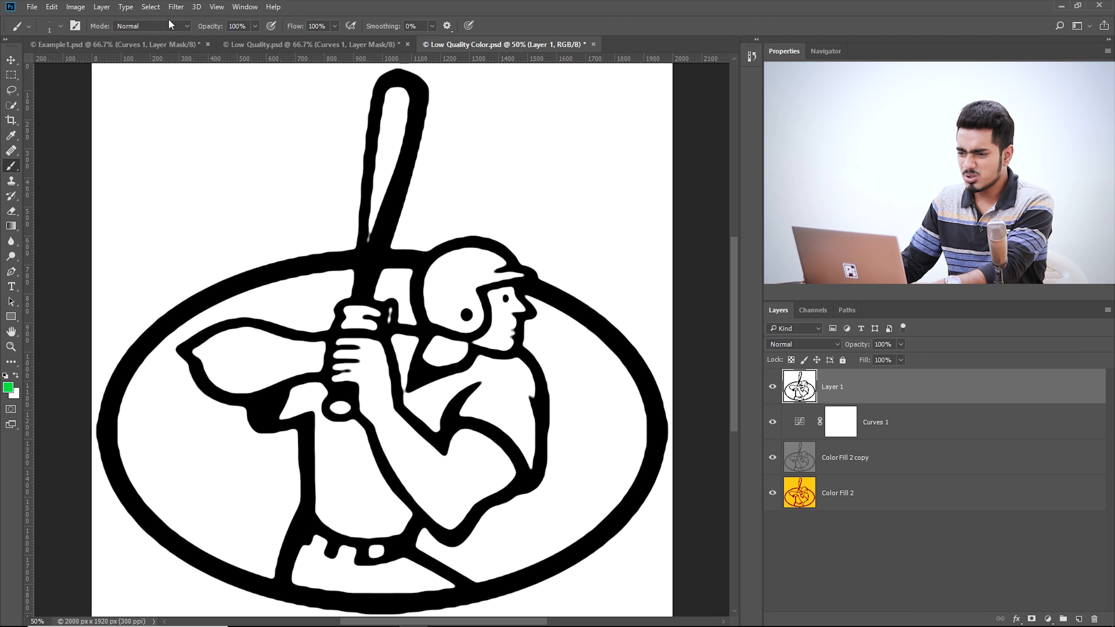
click(151, 7)
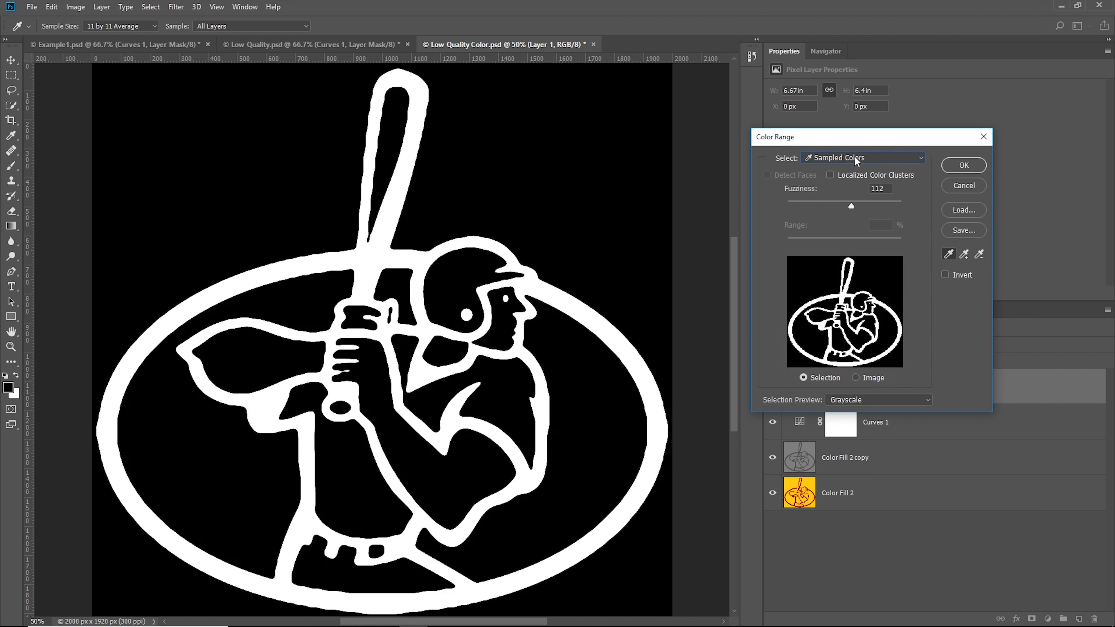
click(862, 158)
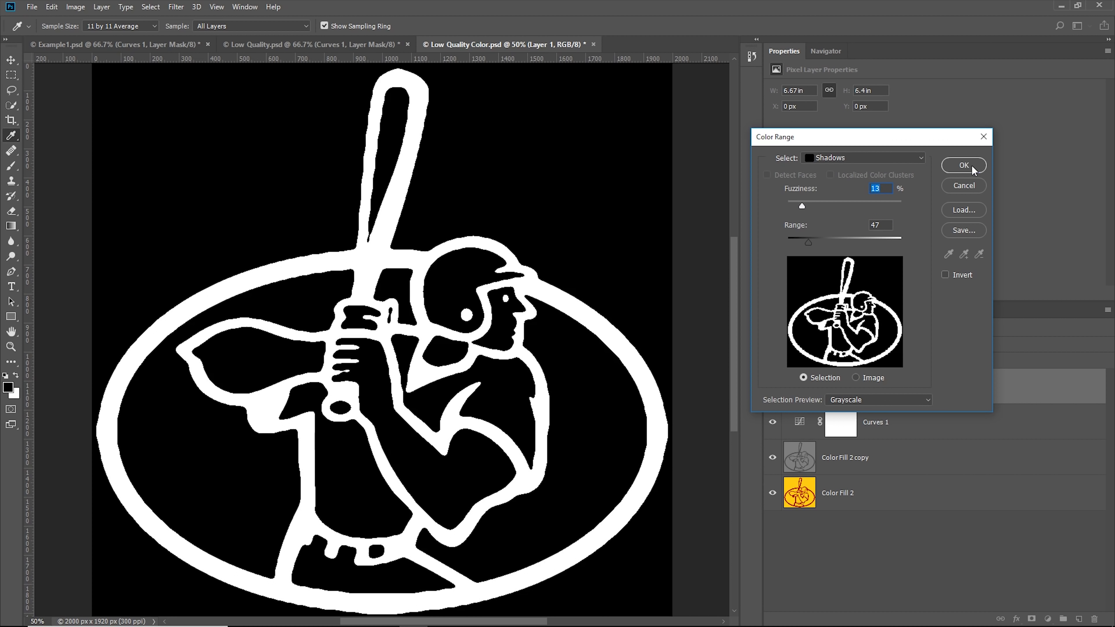
click(964, 165)
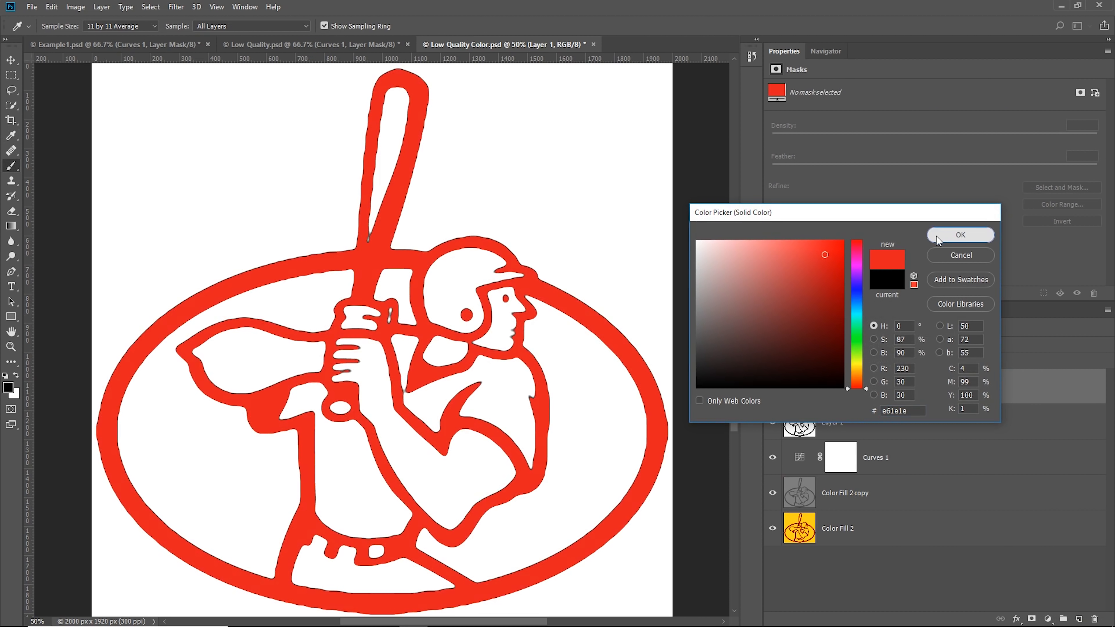
Step: Confirm the red line fill, hide lower layers, and add a yellow Solid Color background fill
click(961, 235)
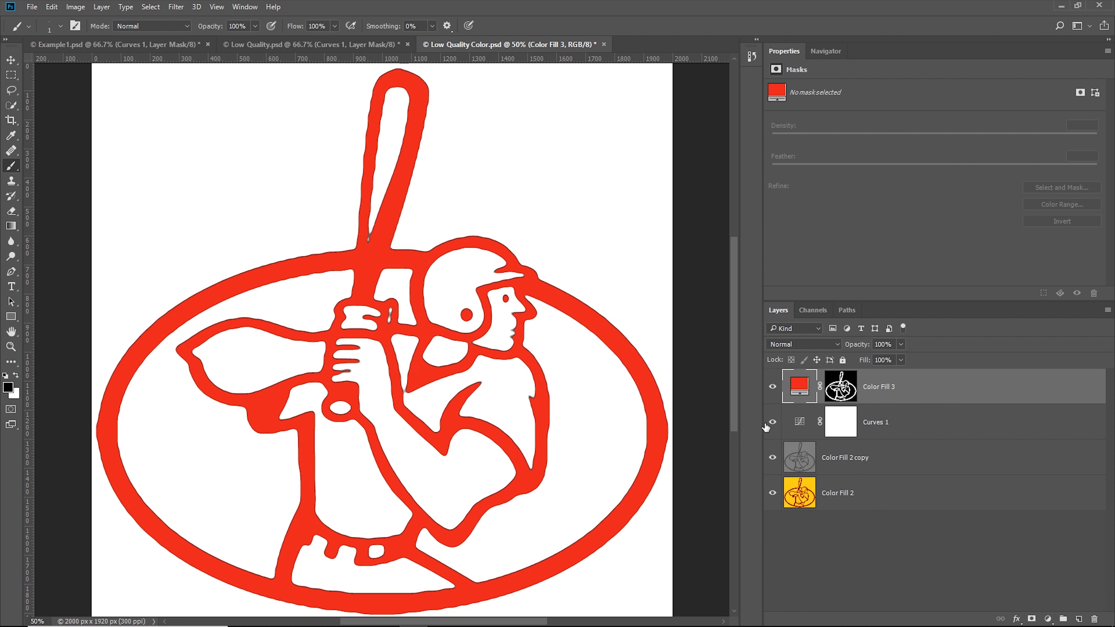
click(773, 421)
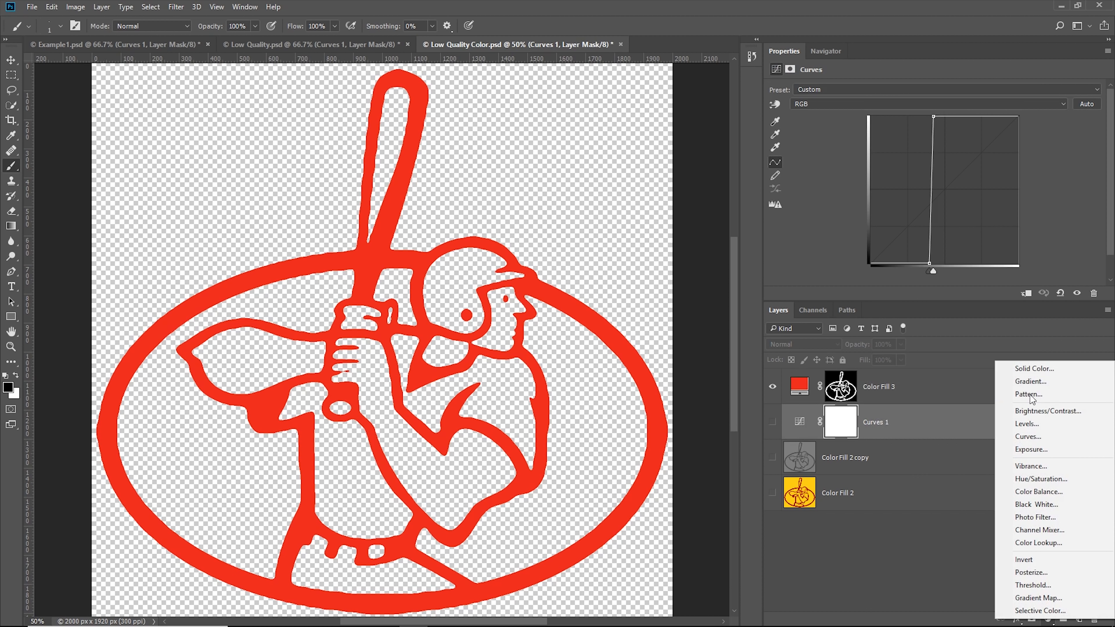
click(1034, 369)
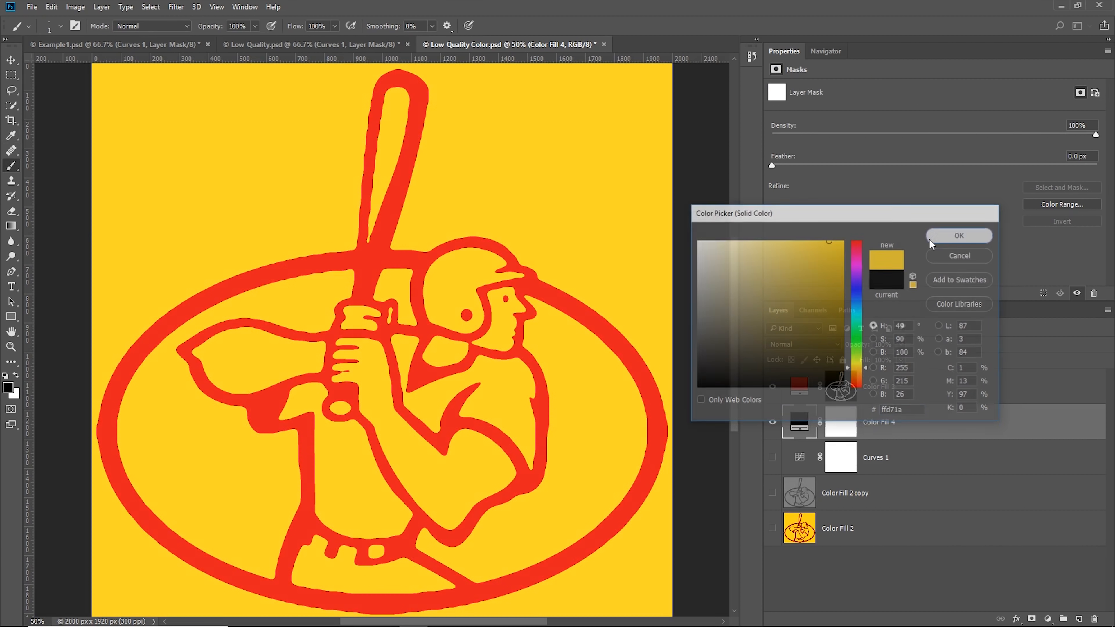
click(960, 236)
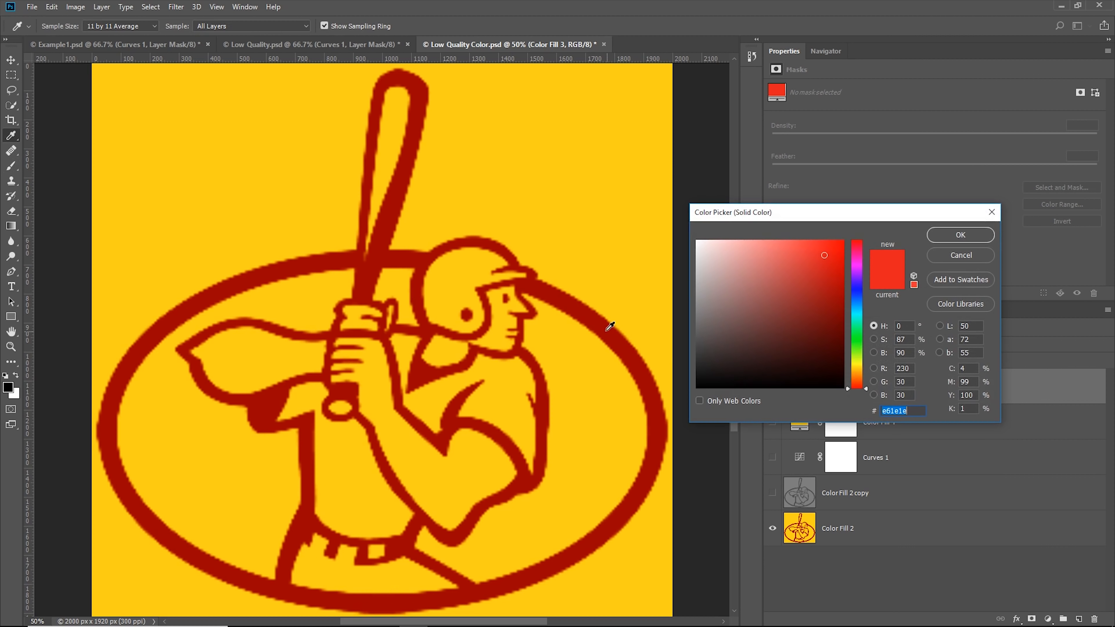
Step: Sample the original logo's red for the lines and edit the yellow fill to match
click(842, 298)
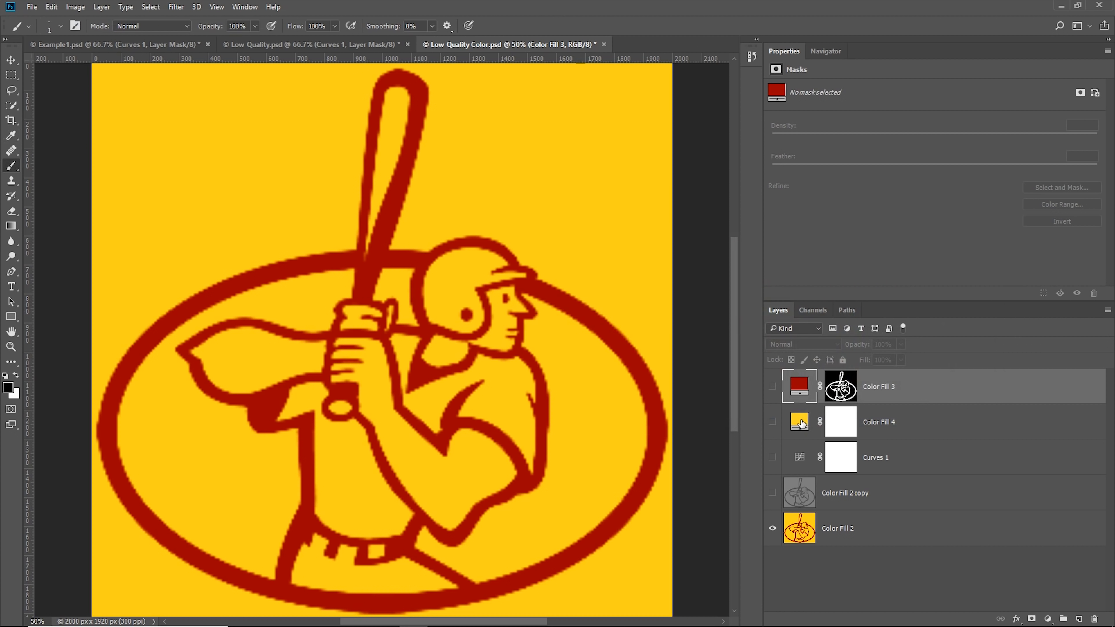
double_click(800, 422)
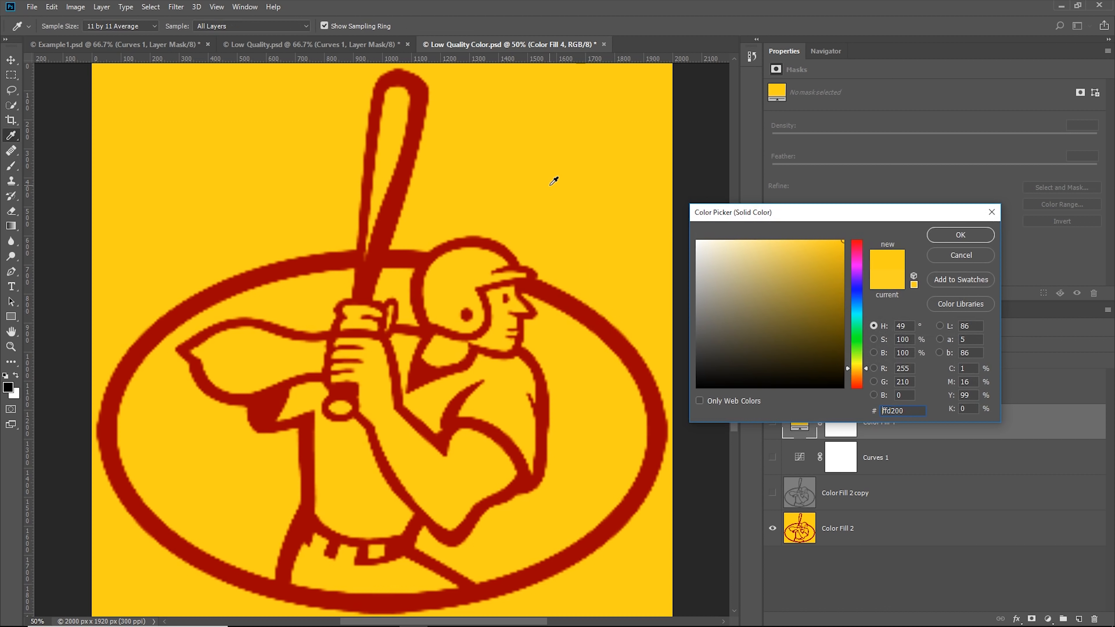